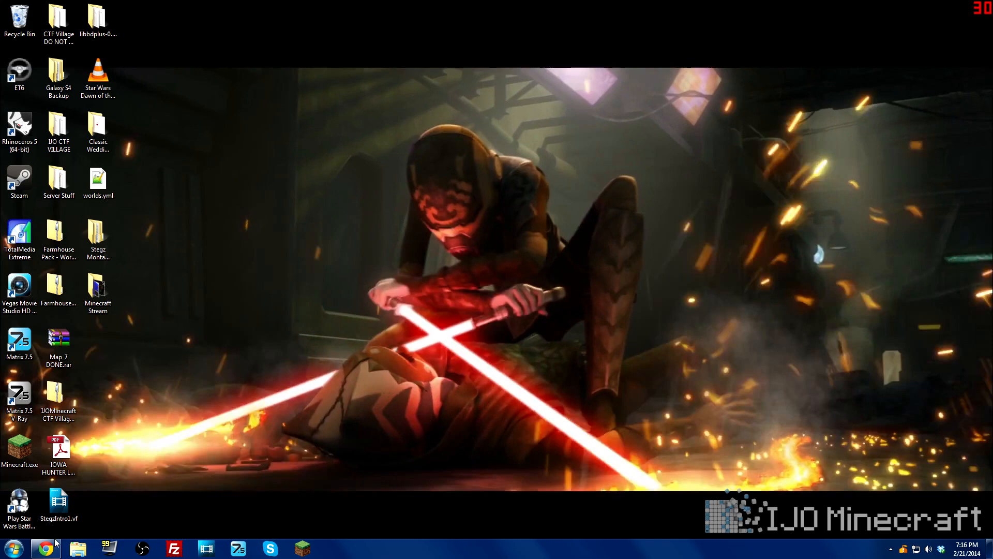
- Search Google for 'obs' in Chrome, visit the OBS project site, then close the browser
left_click(45, 548)
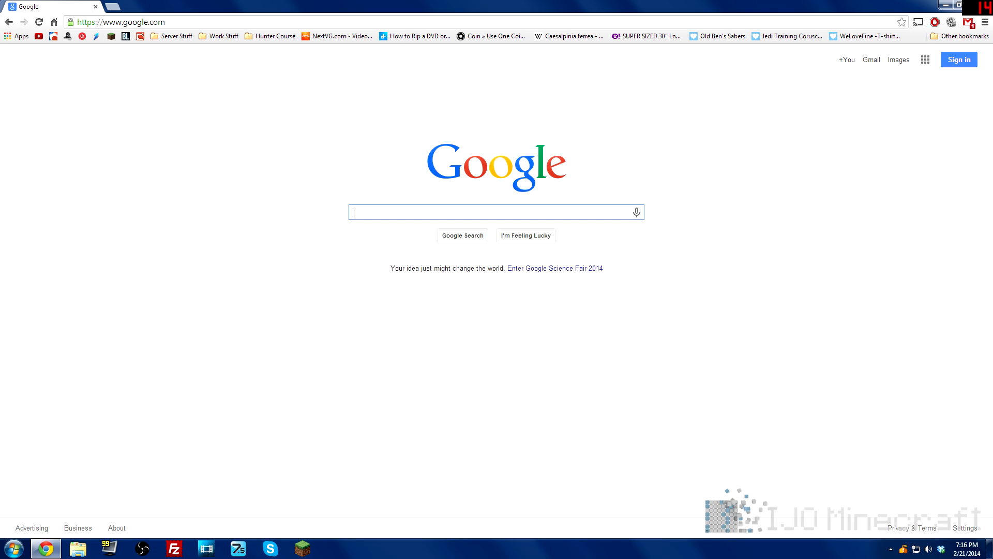
type("obs")
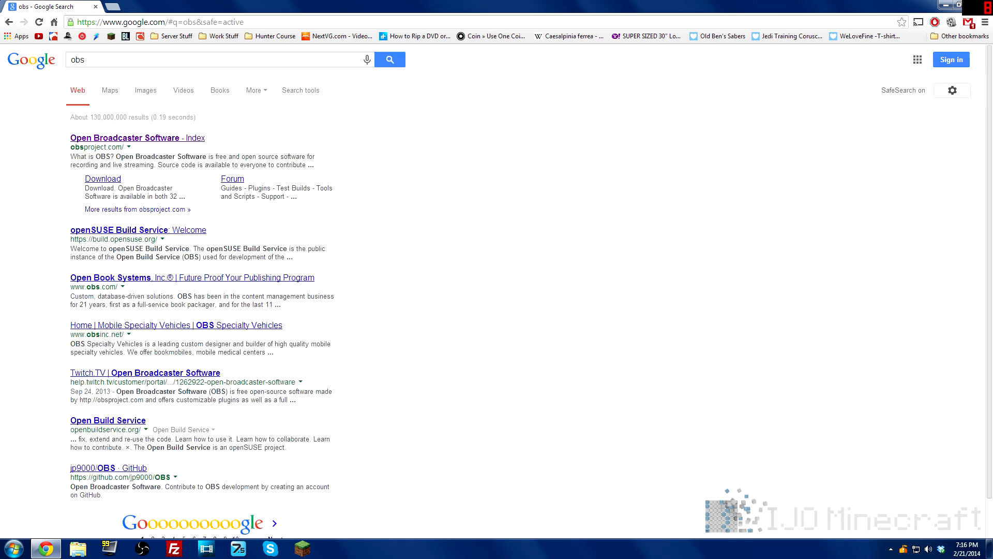
left_click(137, 138)
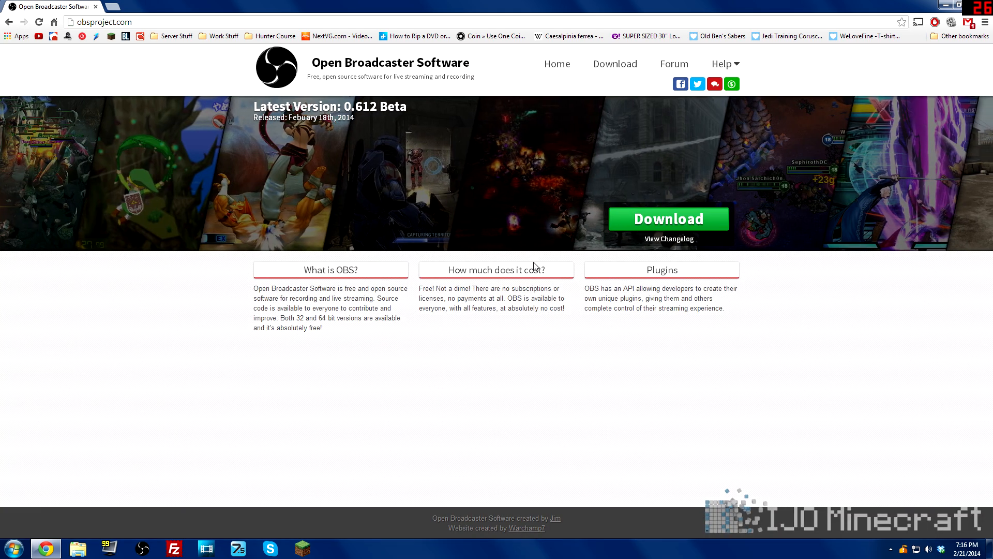
left_click(668, 218)
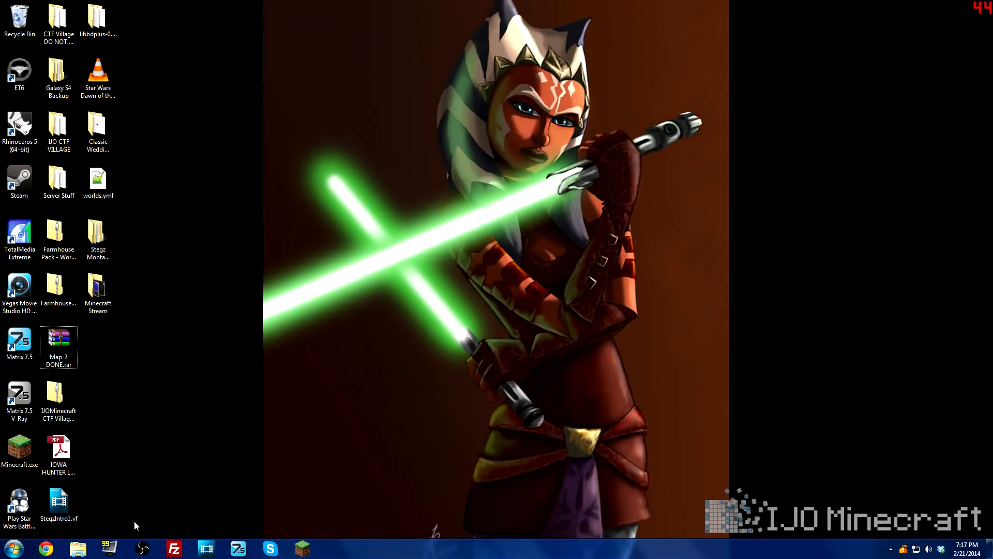
- Search the Start menu for 'pen' and launch Open Broadcaster Software
left_click(9, 548)
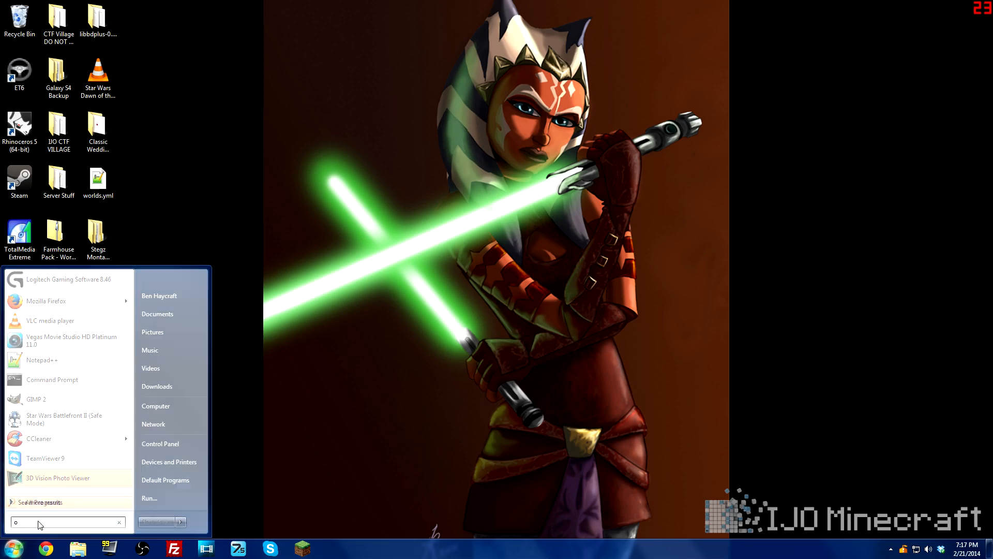
type("pen")
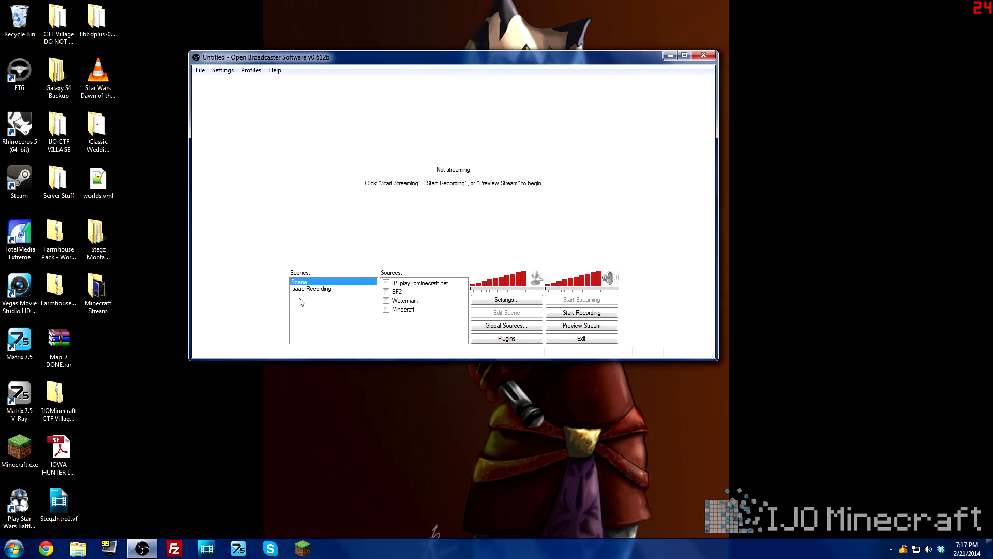
mouse_move(292, 313)
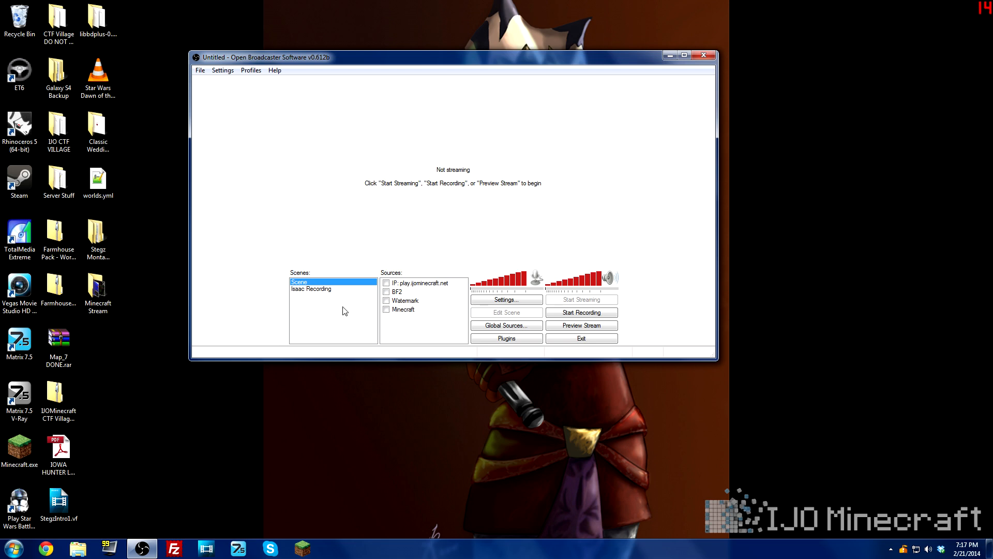
mouse_move(487, 69)
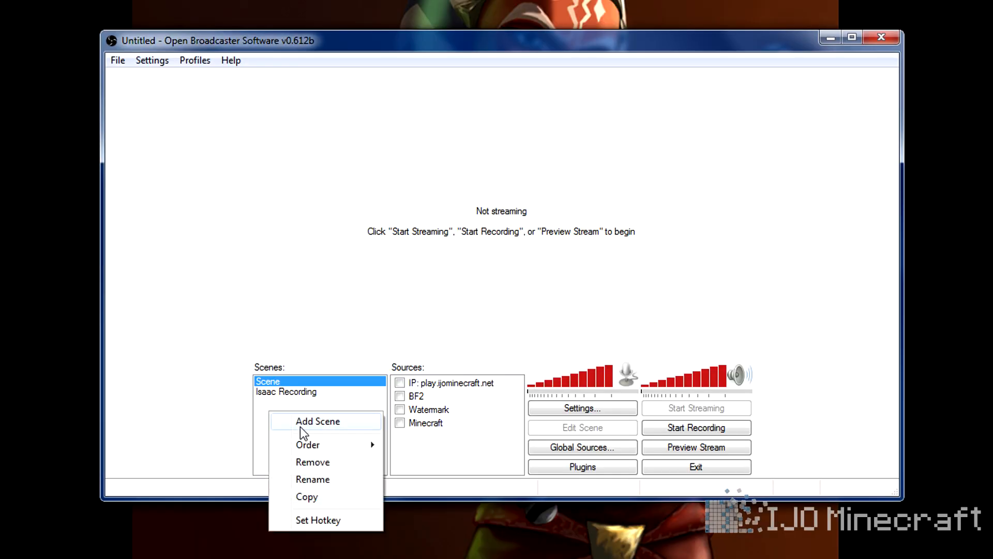
- Add a scene named 'Minecraft' to the Scenes list
left_click(317, 421)
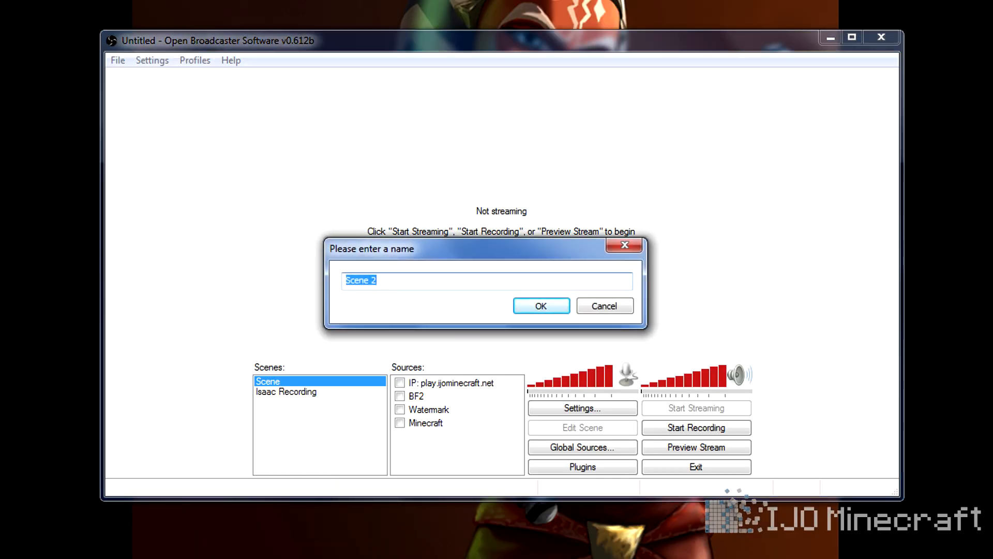
type("Minecraft")
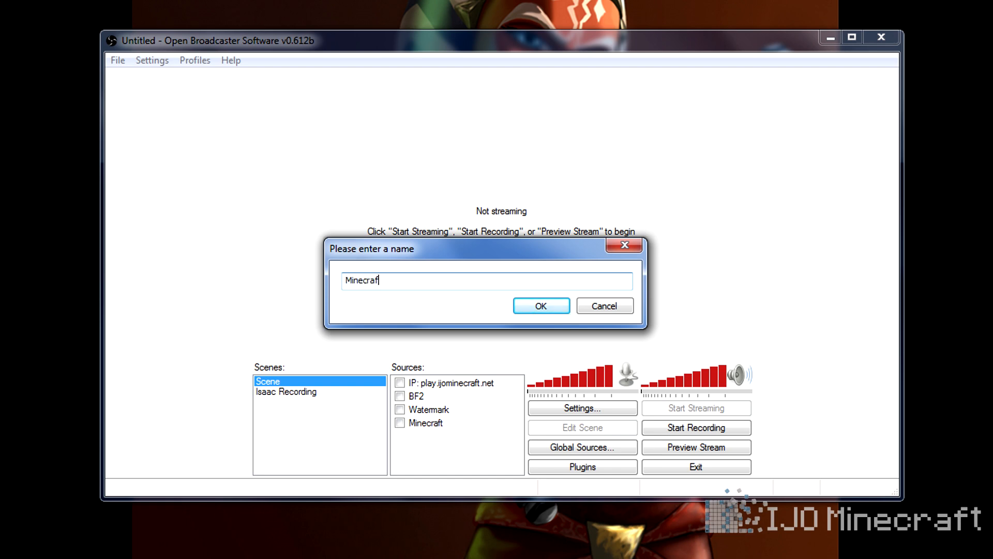
left_click(539, 305)
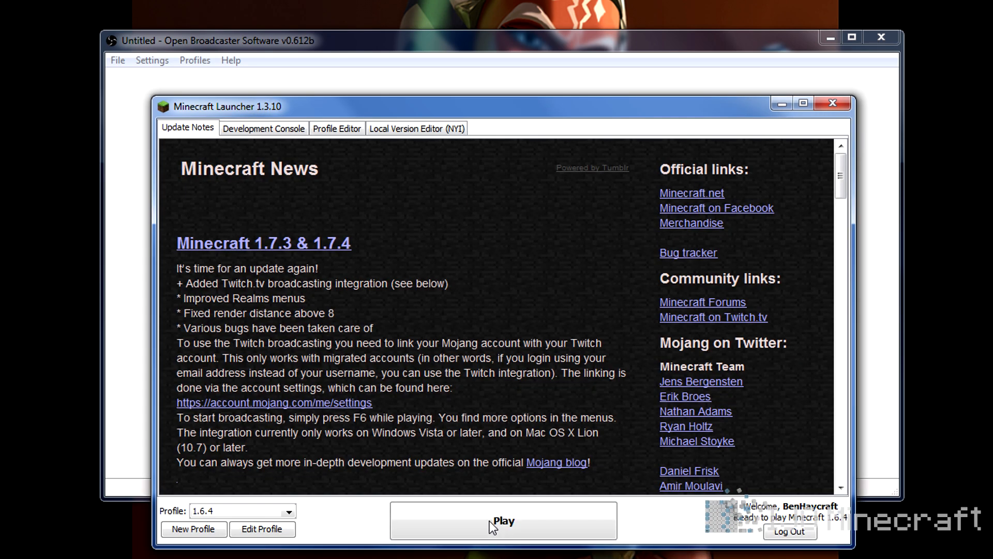
- Press Play in the Minecraft Launcher on the 1.6.4 profile
left_click(503, 520)
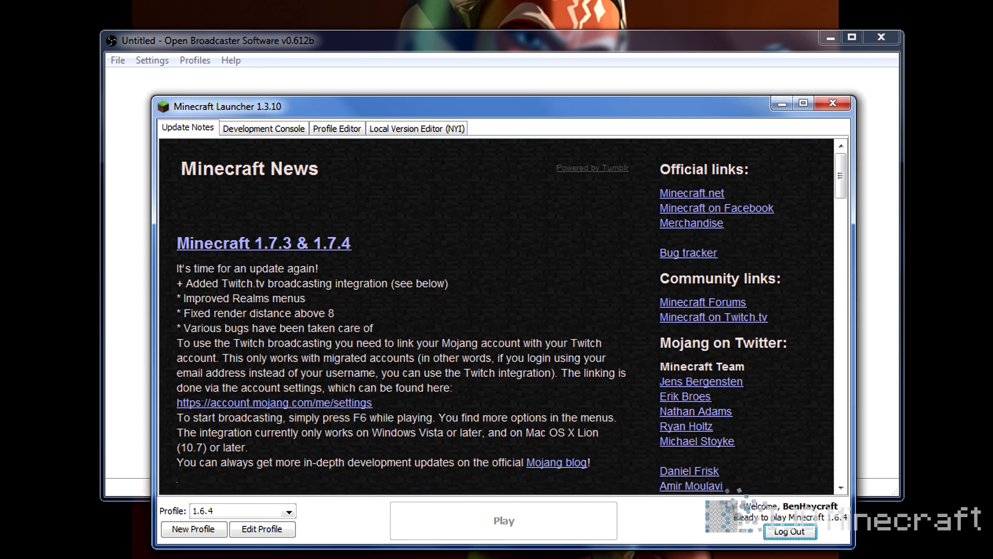
left_click(502, 520)
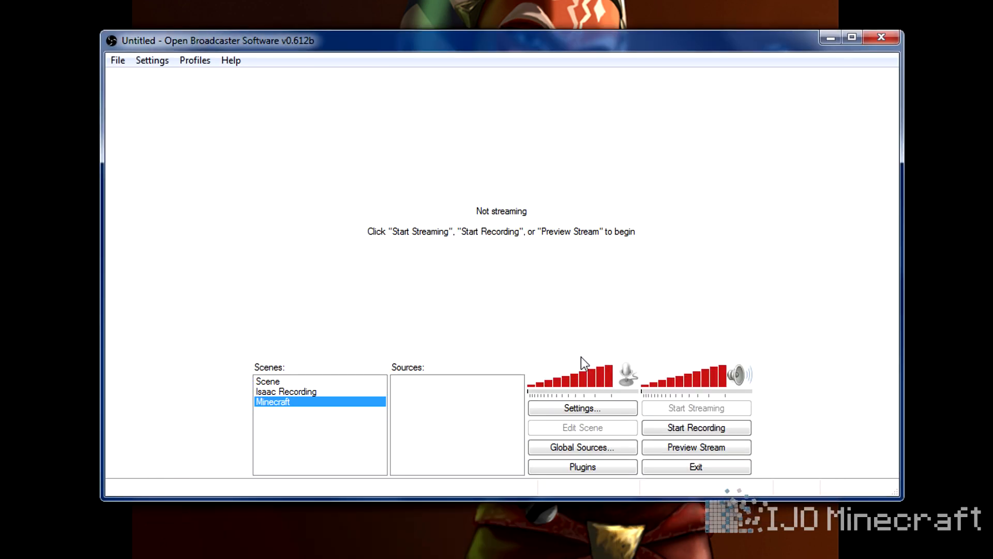
mouse_move(448, 403)
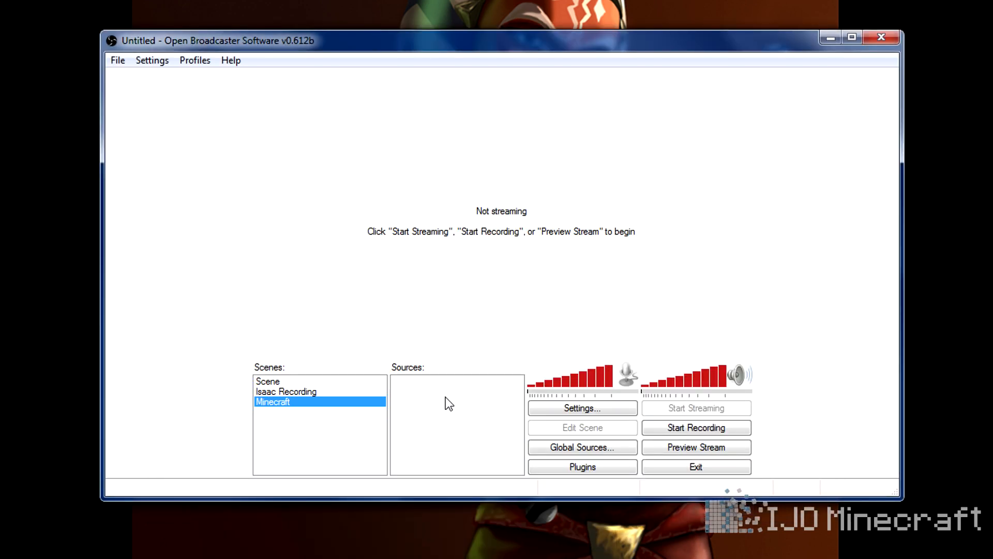
- Add a Game Capture source named 'Minecraft' to the Minecraft scene
right_click(449, 404)
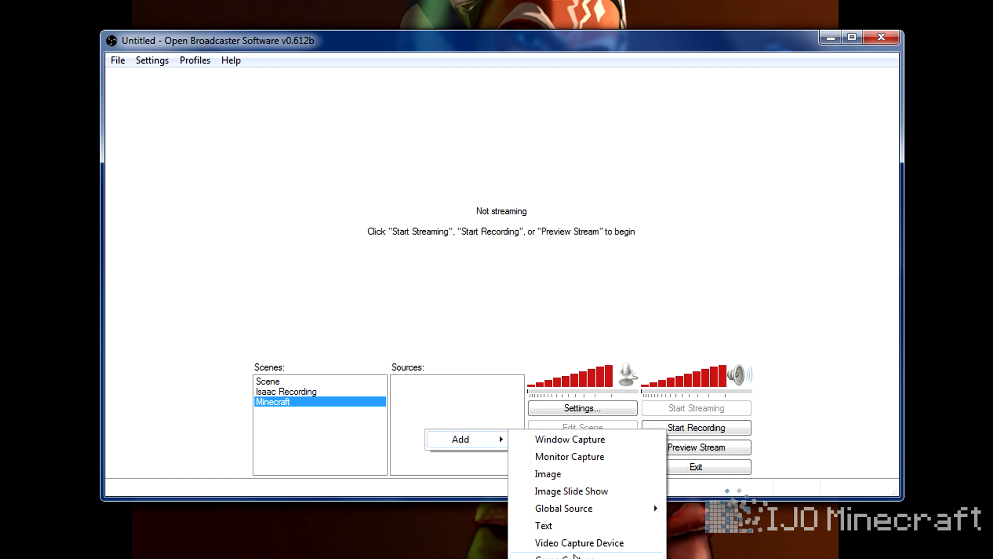
left_click(563, 556)
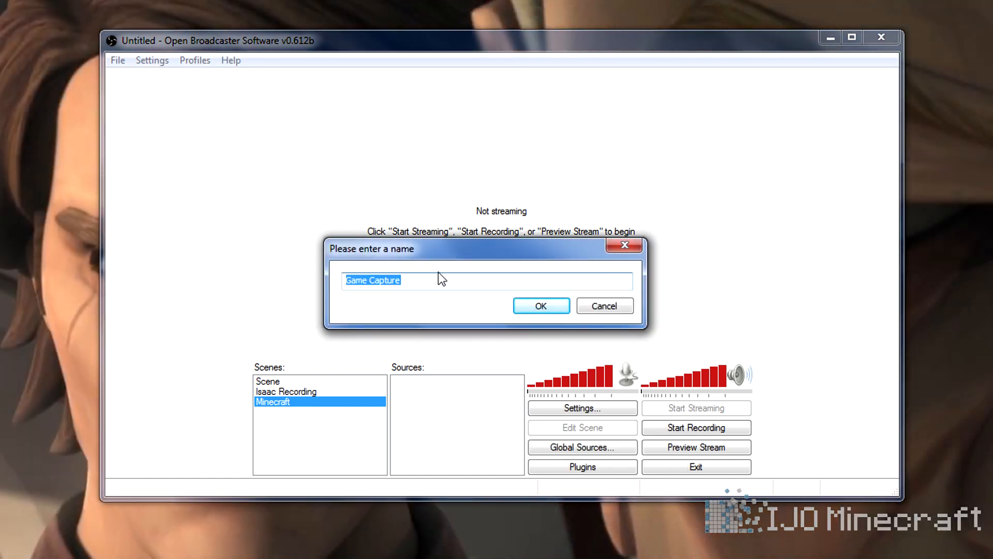
type("Minecraft")
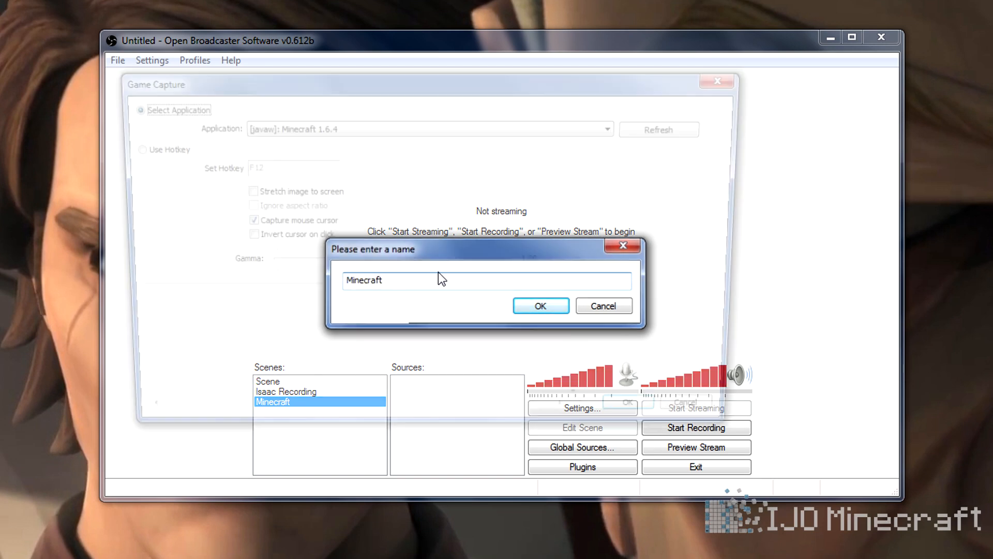
left_click(539, 305)
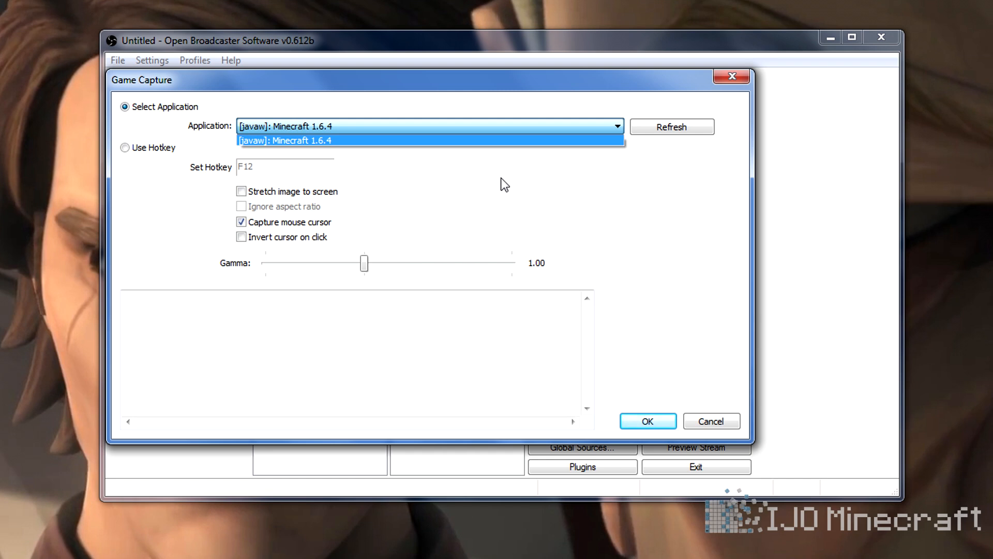
- Target the game capture at Minecraft 1.6.4, leaving cursor inversion off, and save
left_click(429, 140)
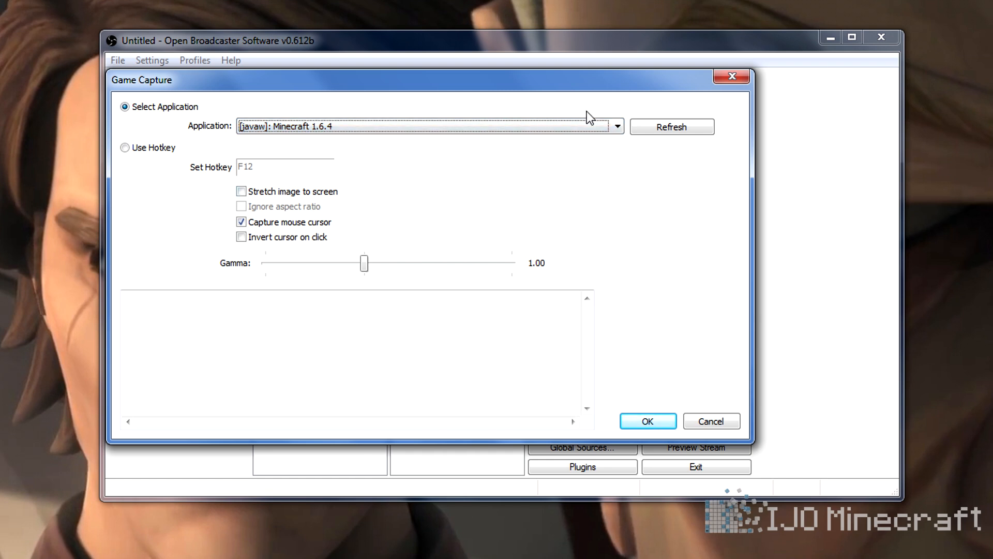
left_click(616, 125)
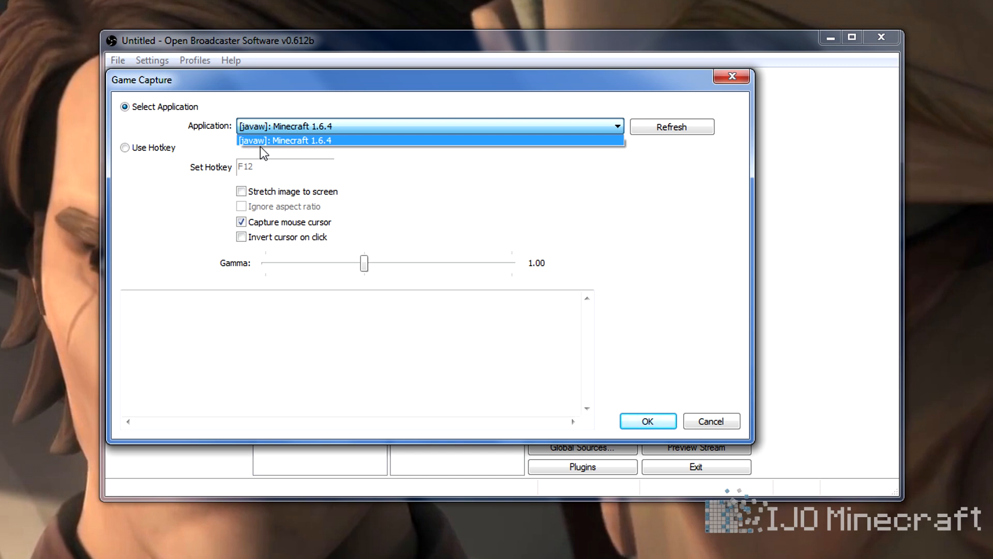
mouse_move(330, 143)
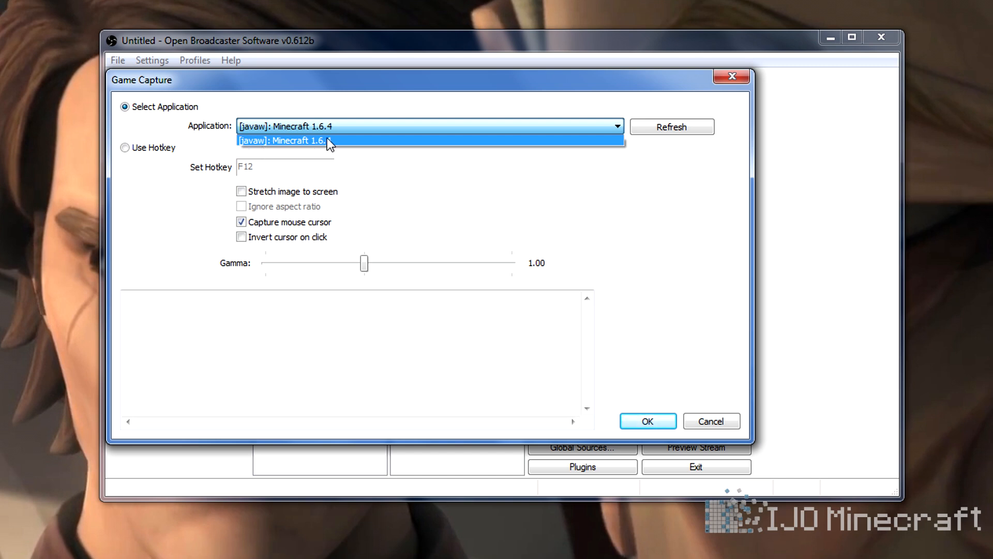
left_click(285, 140)
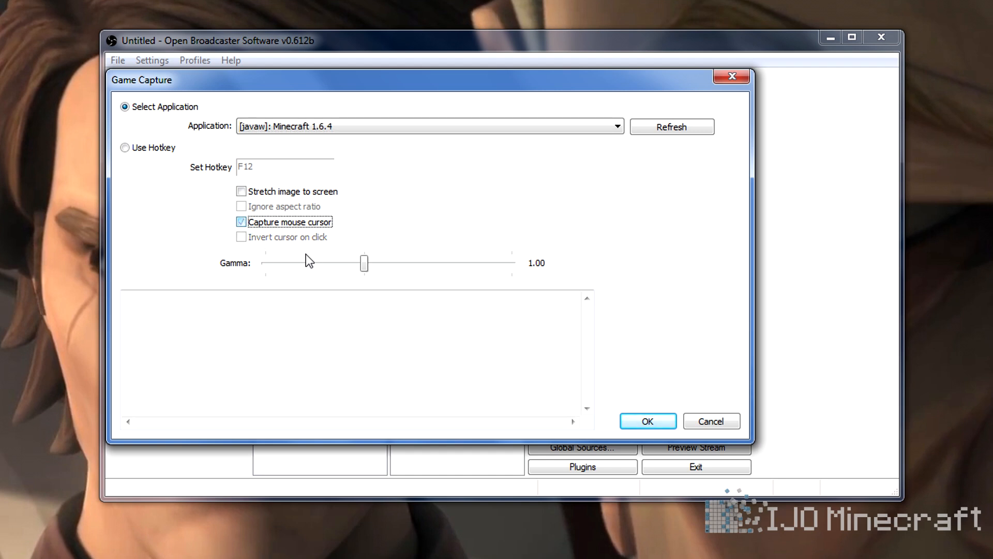
mouse_move(259, 203)
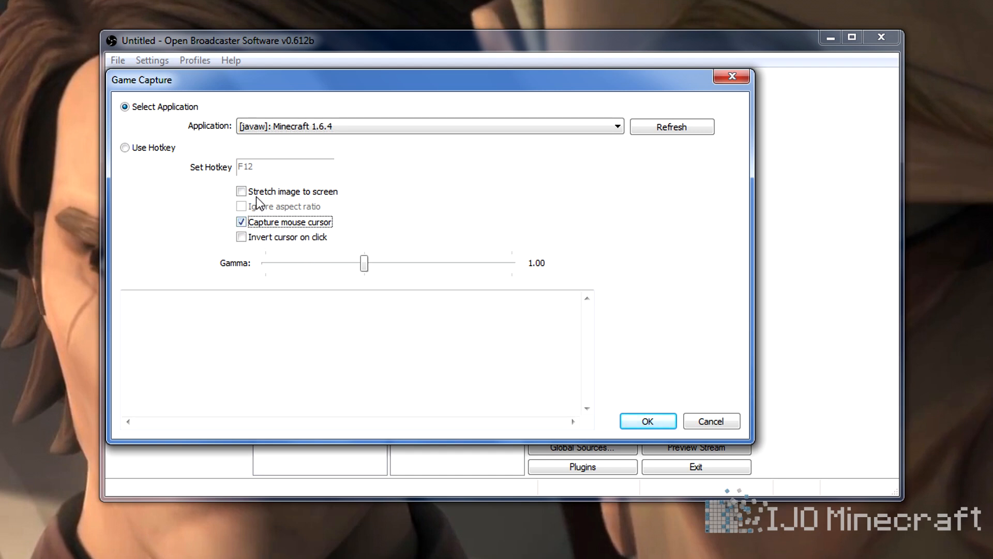
left_click(241, 236)
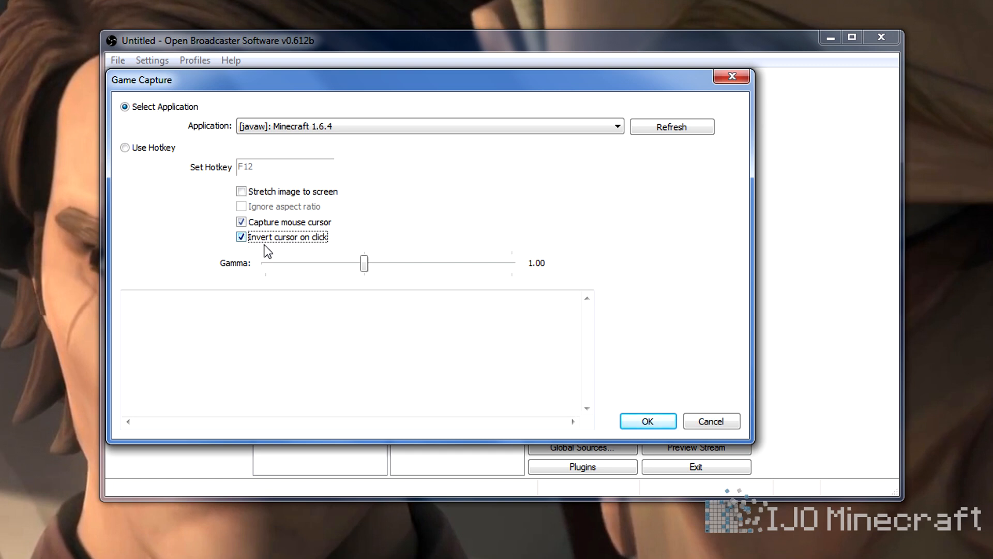
left_click(241, 237)
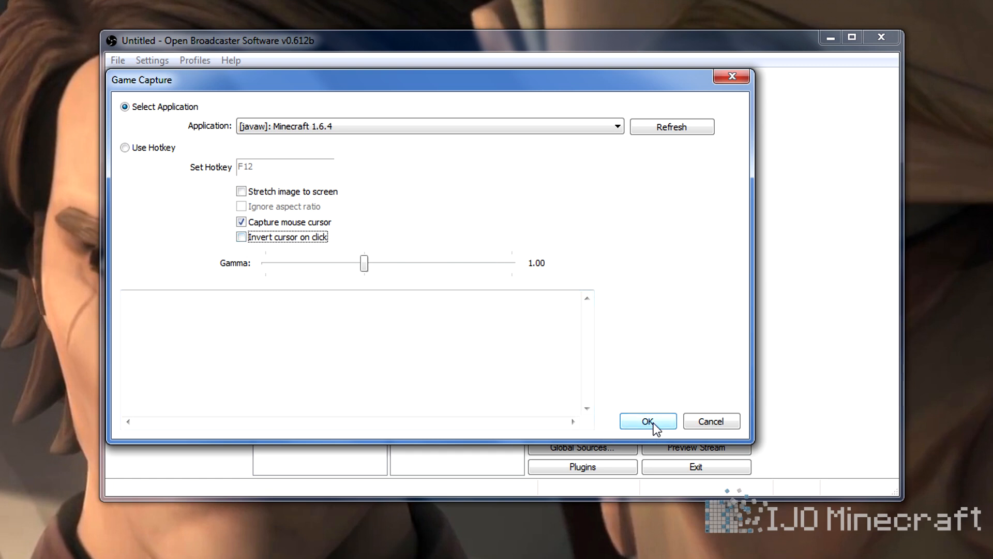
left_click(646, 420)
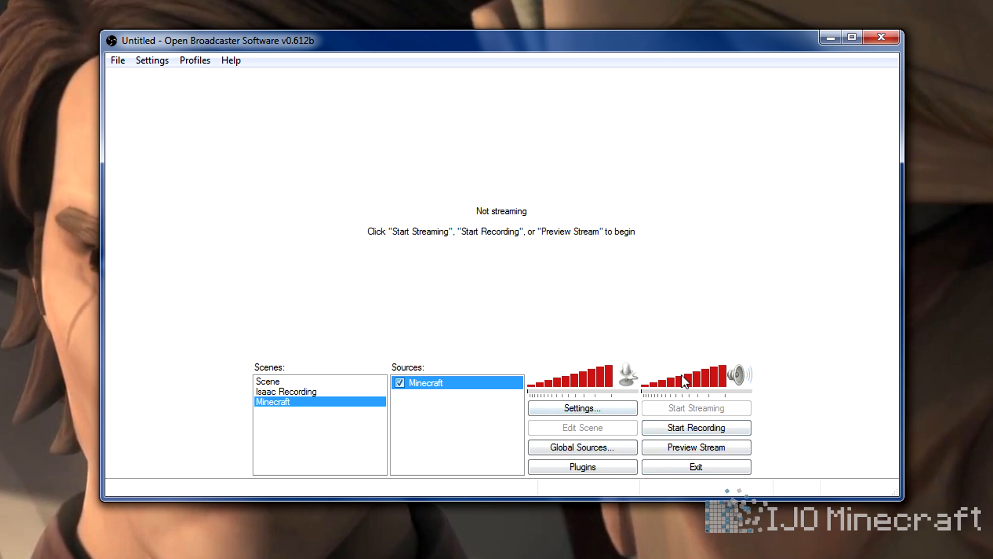
mouse_move(592, 52)
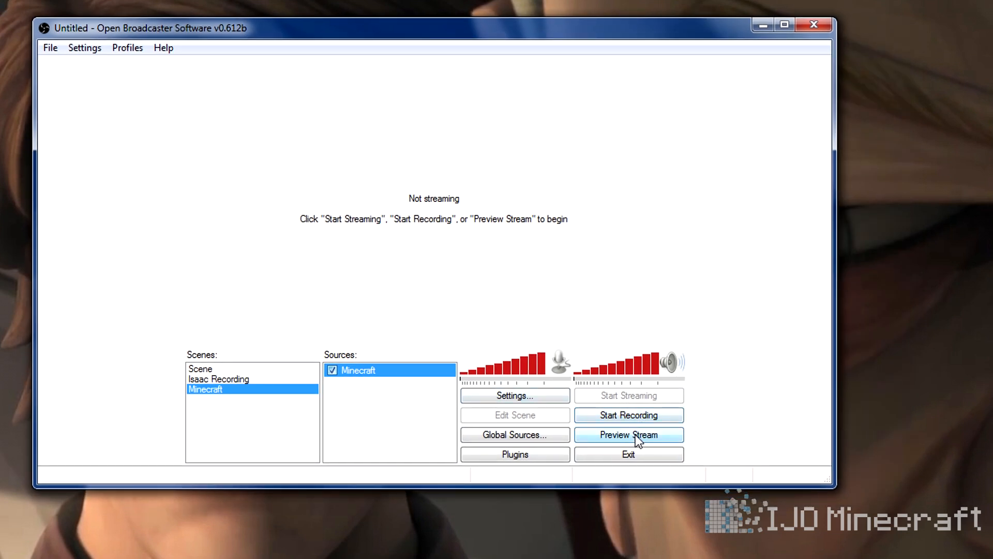
left_click(628, 434)
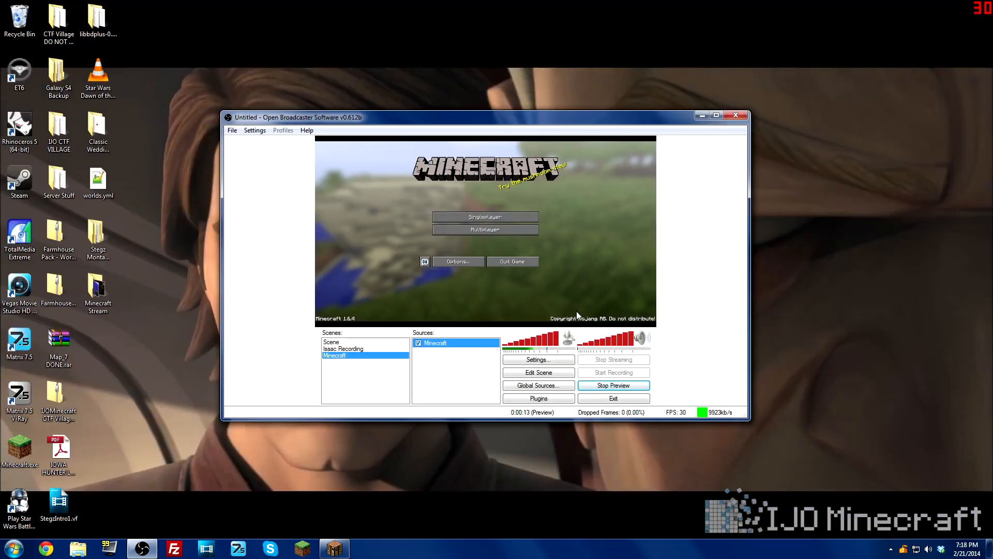
left_click(613, 385)
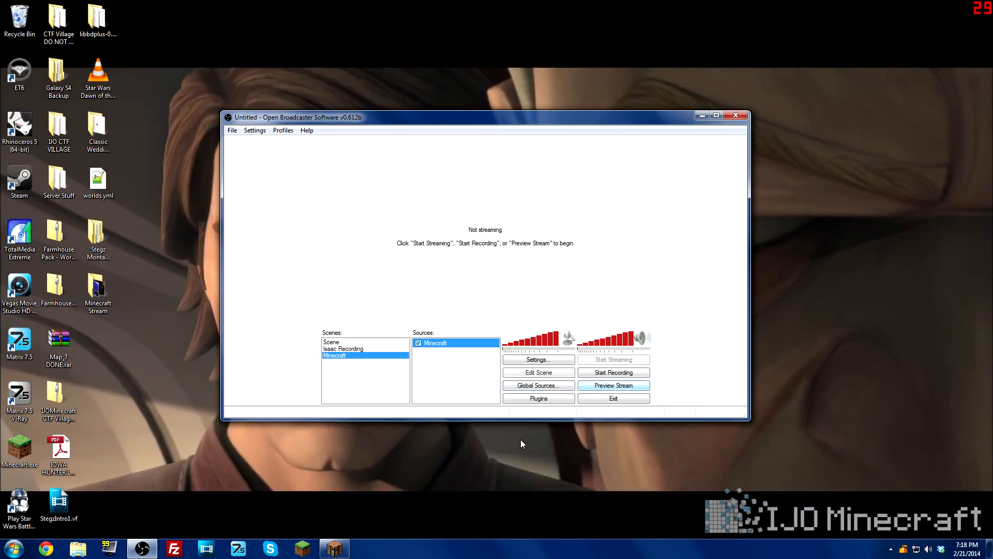
- Open OBS Settings on the Encoding page and select the Max Bitrate field
left_click(538, 359)
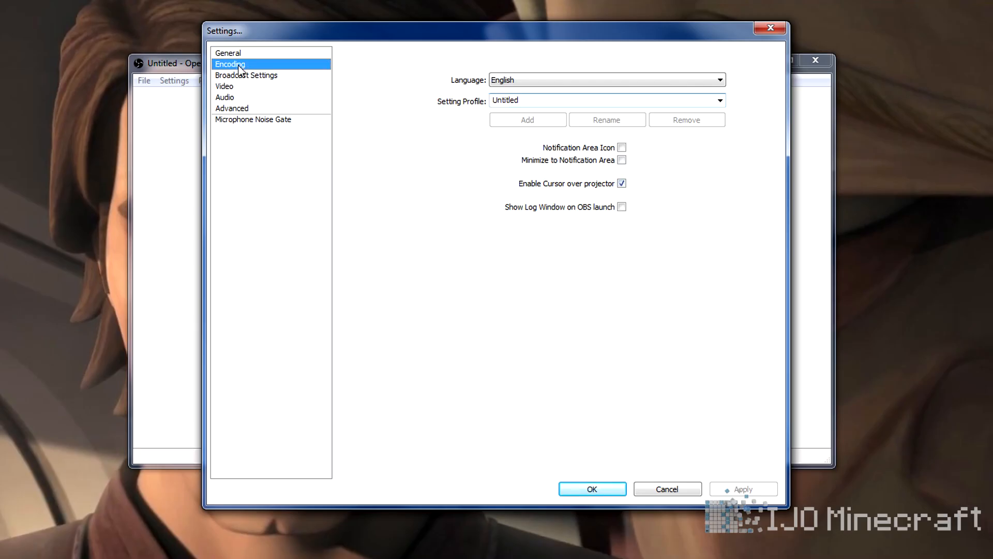
left_click(229, 64)
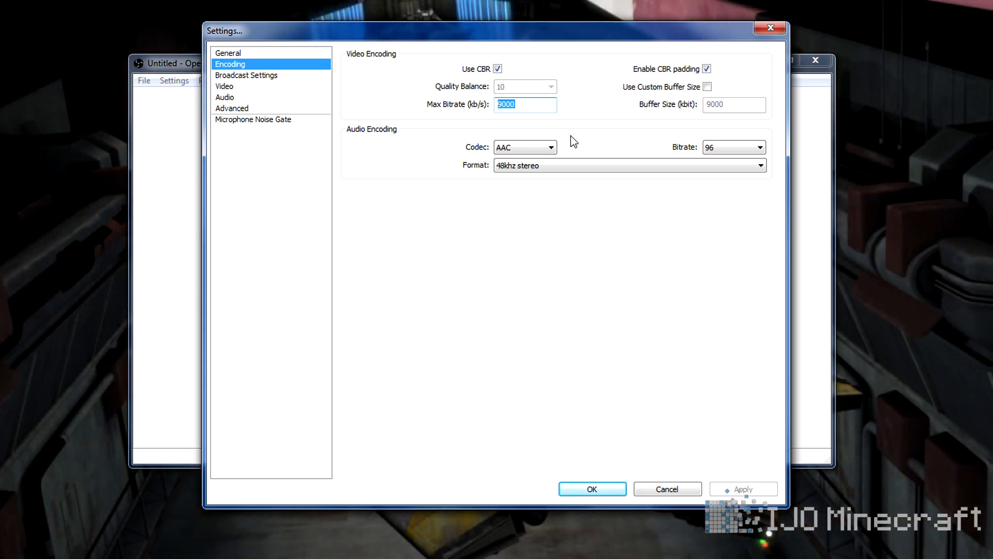
left_click(615, 118)
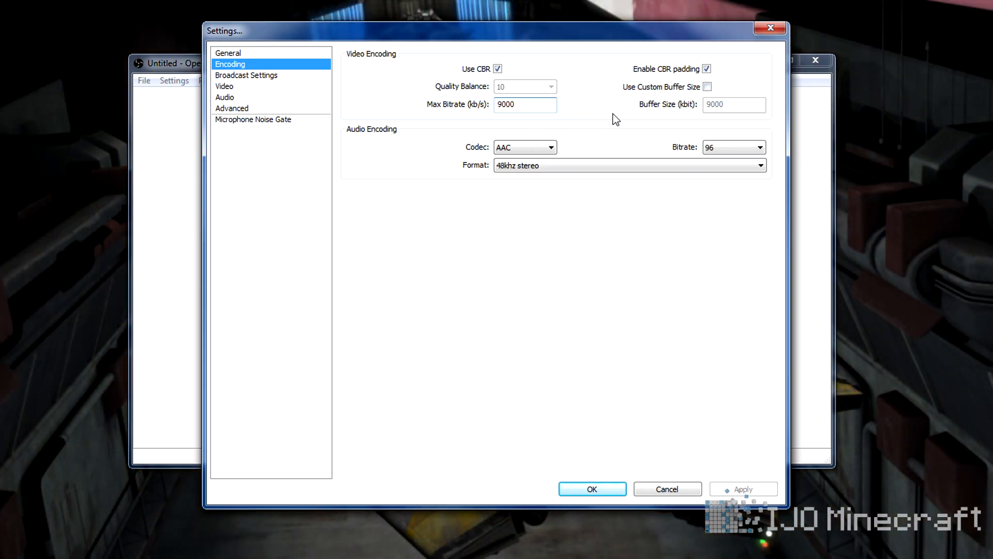
triple_click(525, 105)
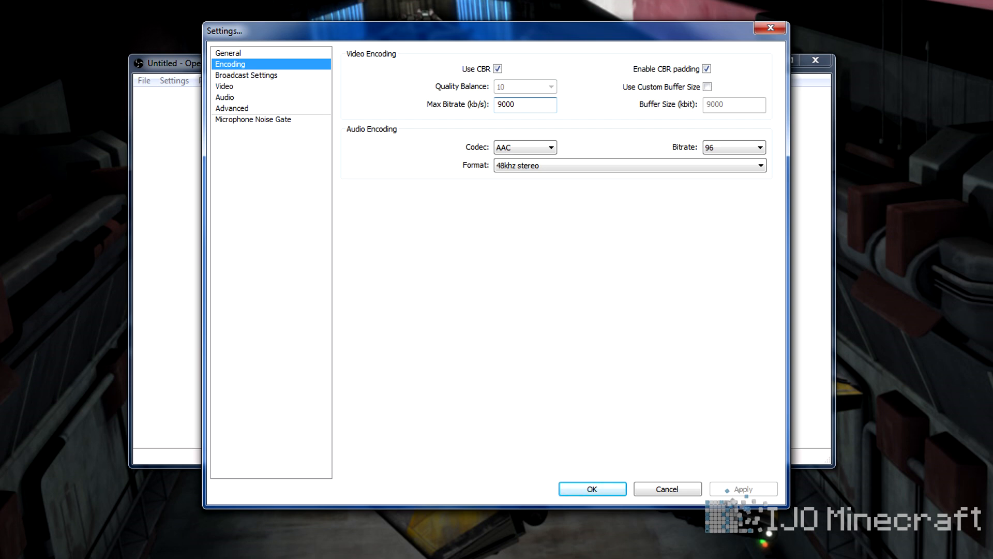
left_click(525, 104)
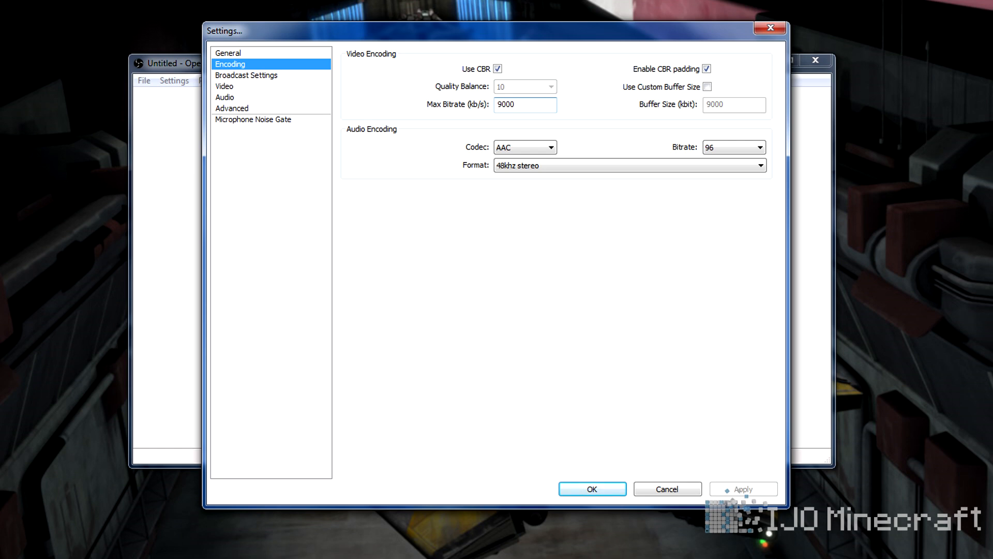
- Replace Max Bitrate with 6000, apply, and switch to Broadcast Settings
triple_click(525, 104)
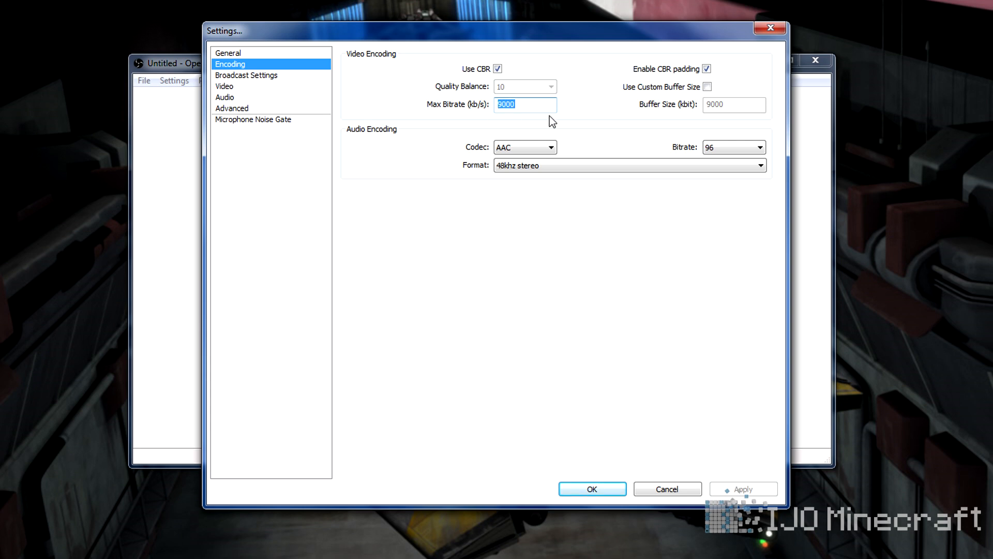
type("50")
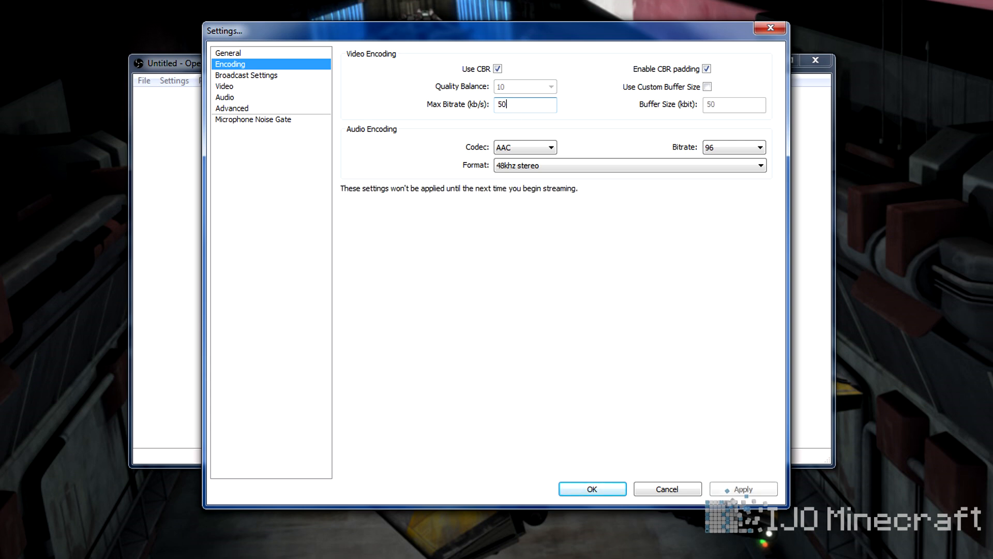
type("6000")
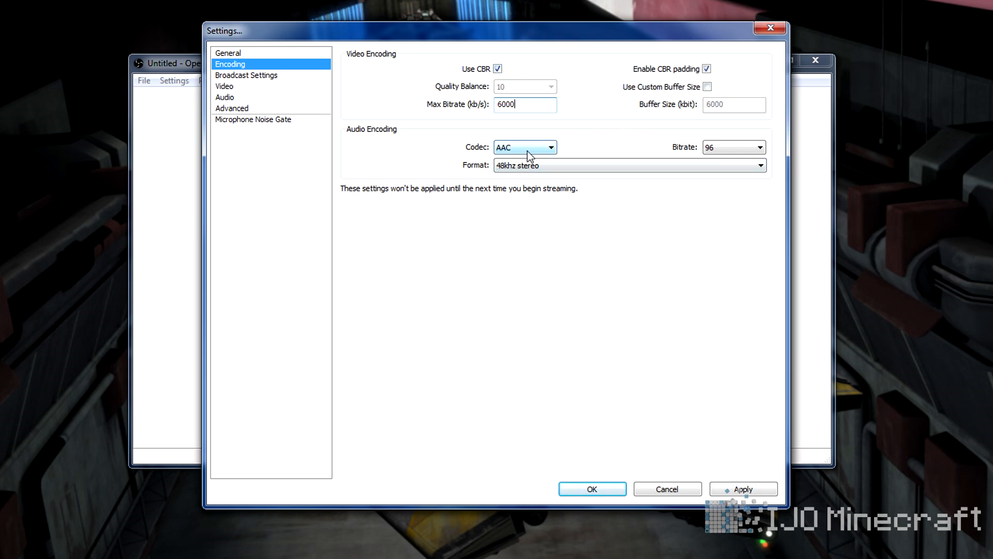
left_click(759, 166)
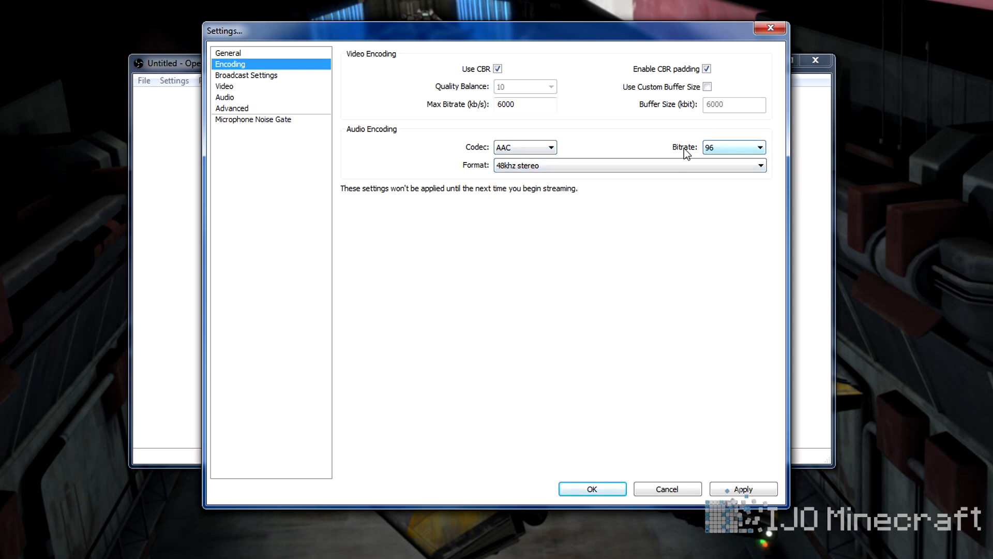
mouse_move(256, 81)
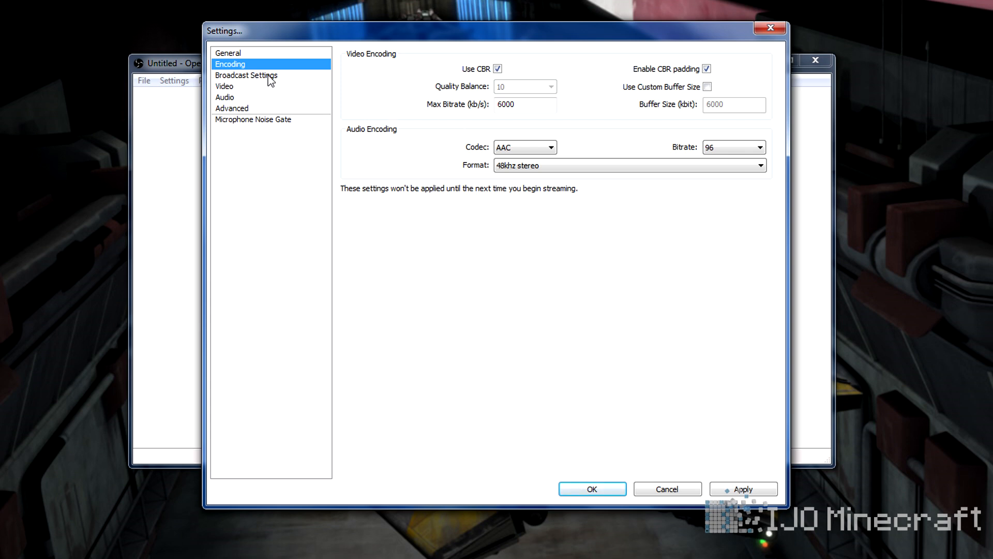
left_click(743, 488)
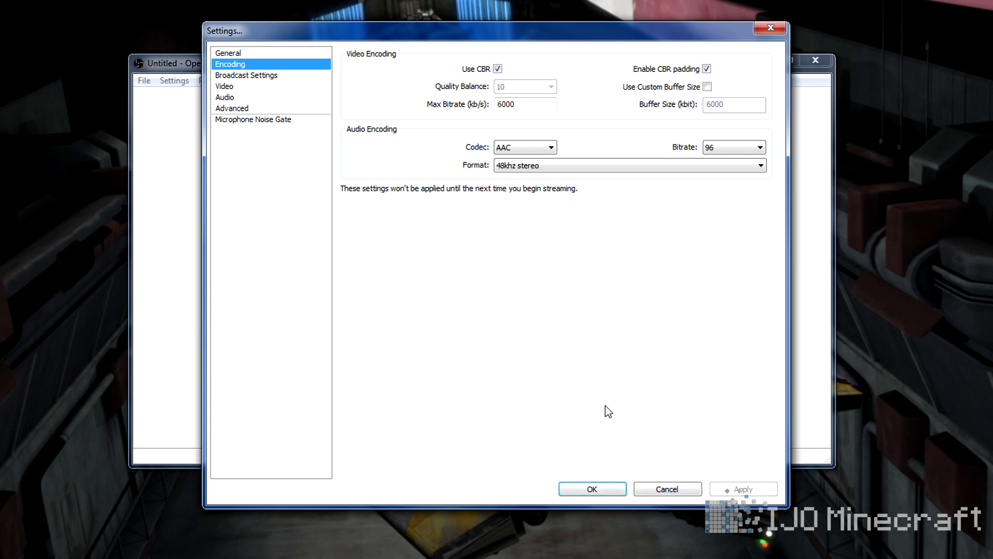
left_click(246, 74)
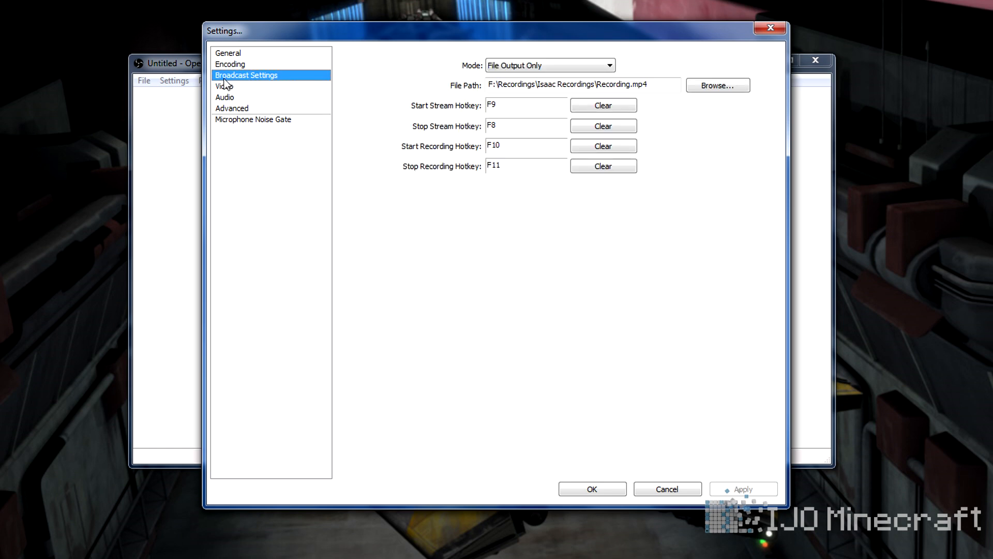
mouse_move(285, 90)
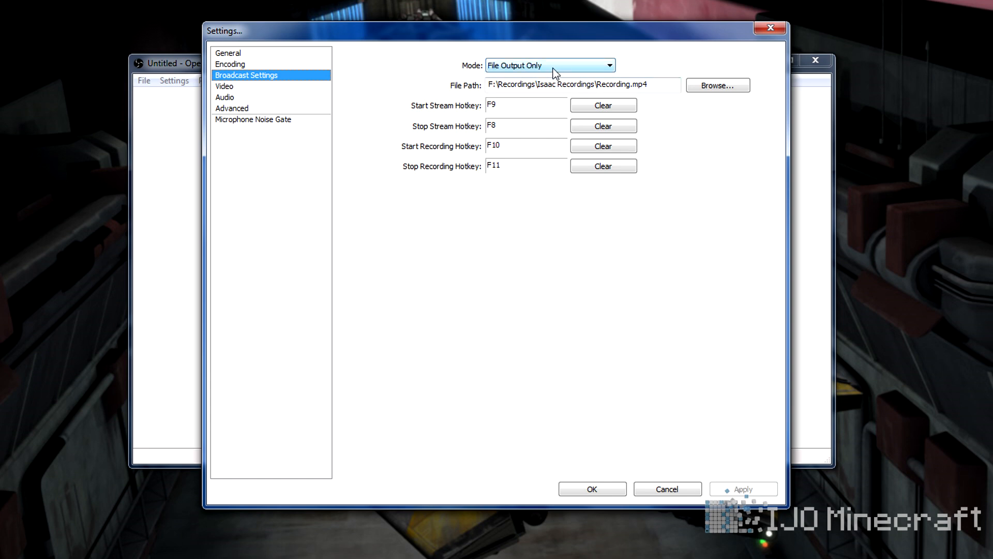
left_click(549, 65)
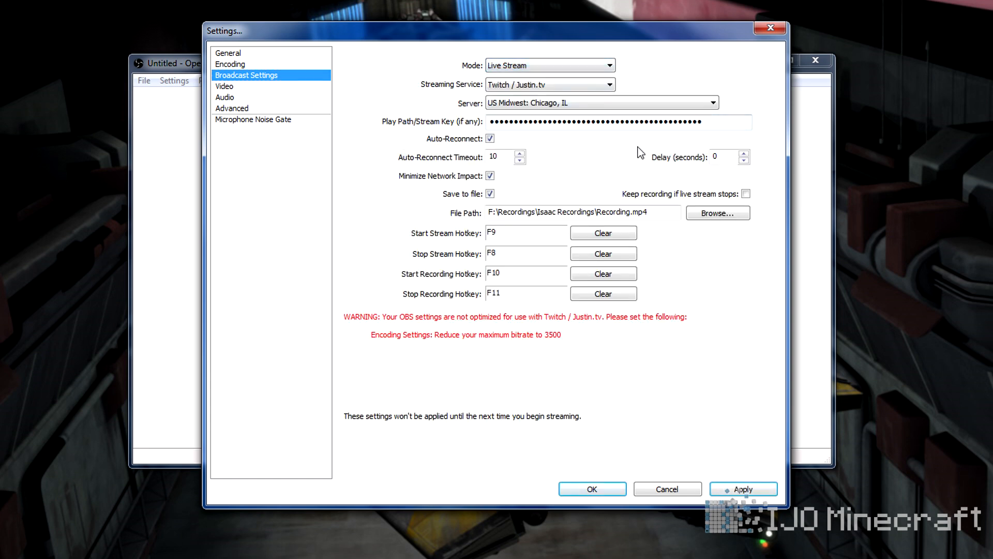
left_click(549, 66)
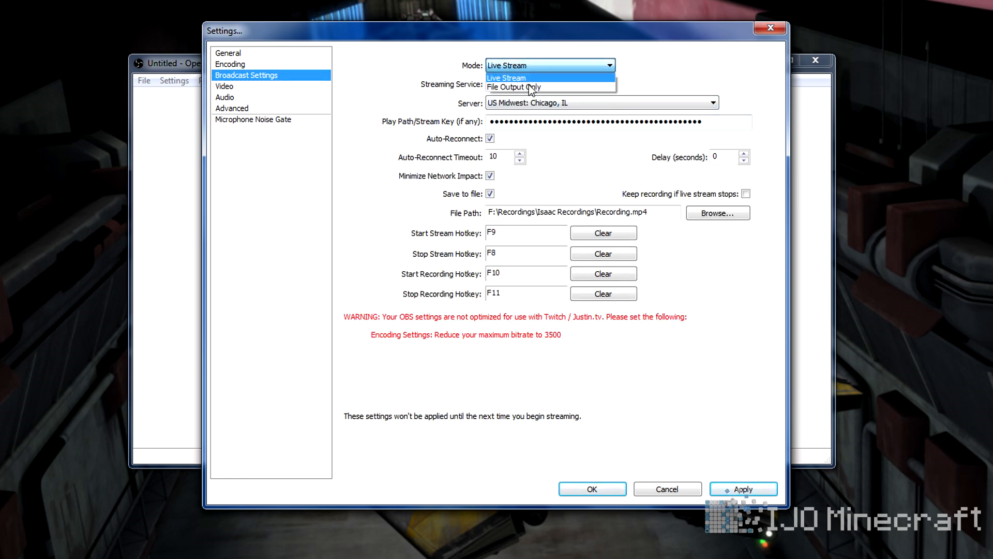
left_click(514, 87)
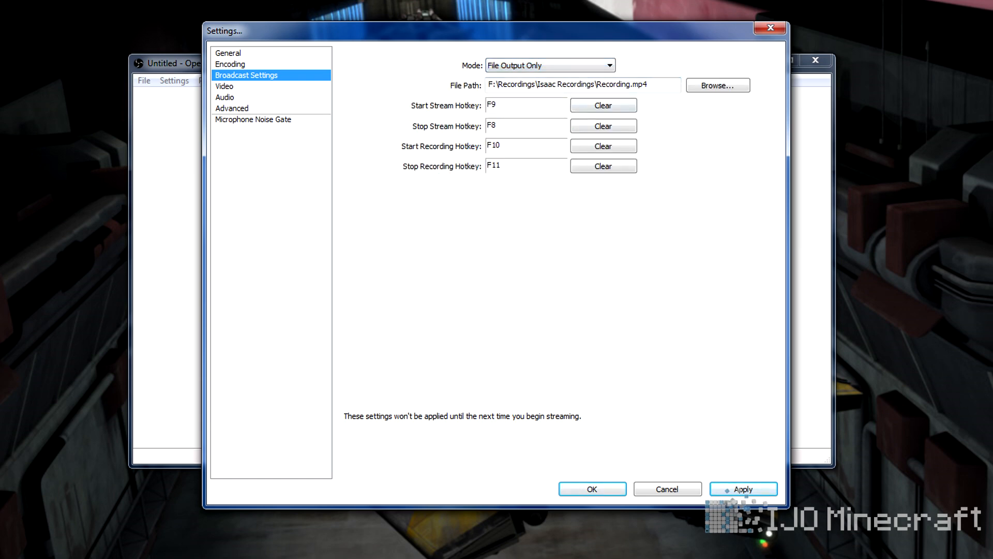
left_click(717, 85)
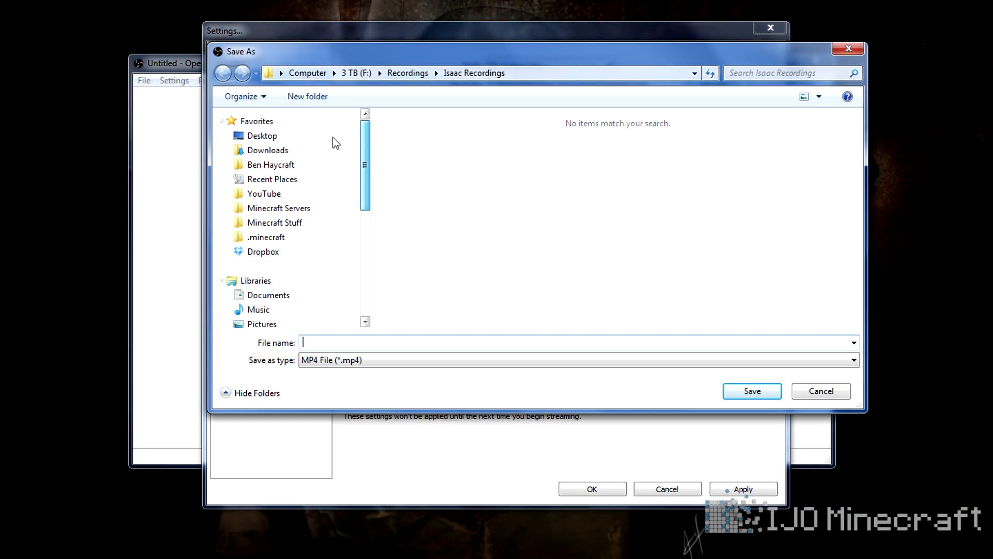
- Save recordings as 'Recording' in the Desktop folder
left_click(262, 135)
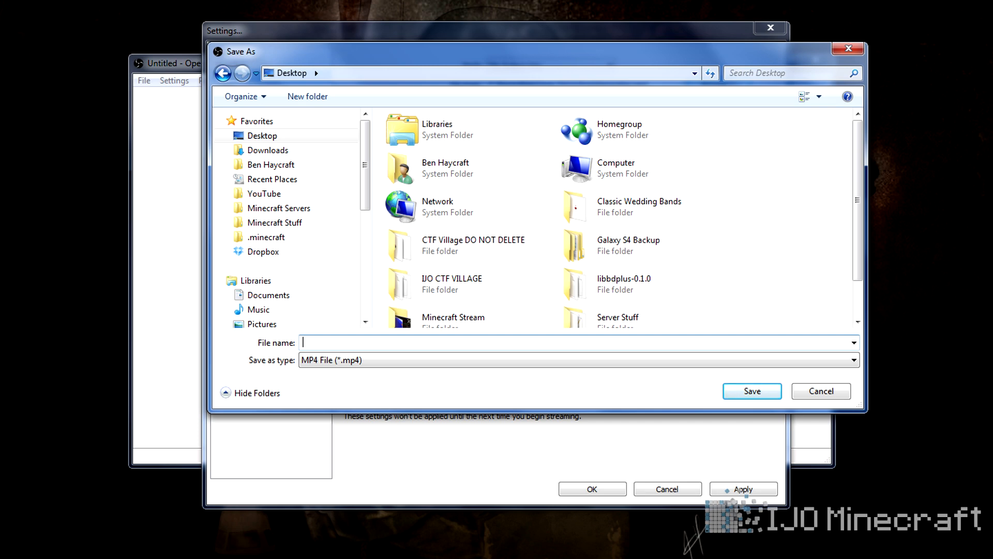
type("Recording")
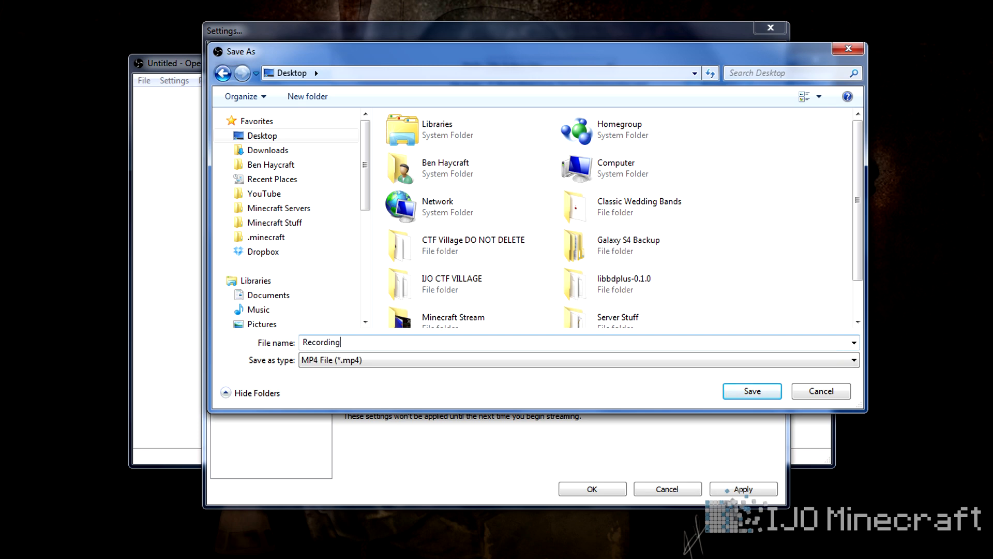
left_click(751, 391)
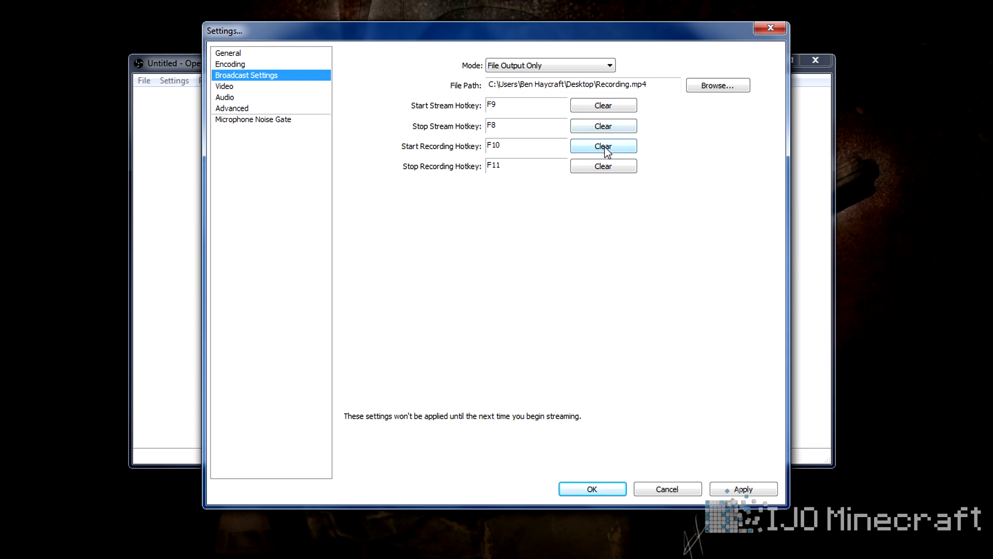
- Clear the Start Recording hotkey so it reads None
left_click(602, 146)
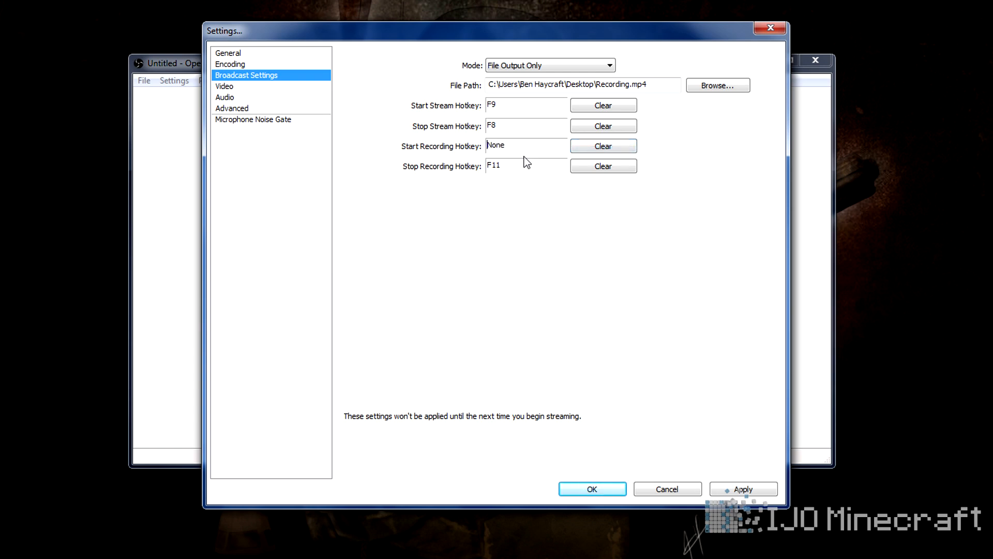
left_click(525, 146)
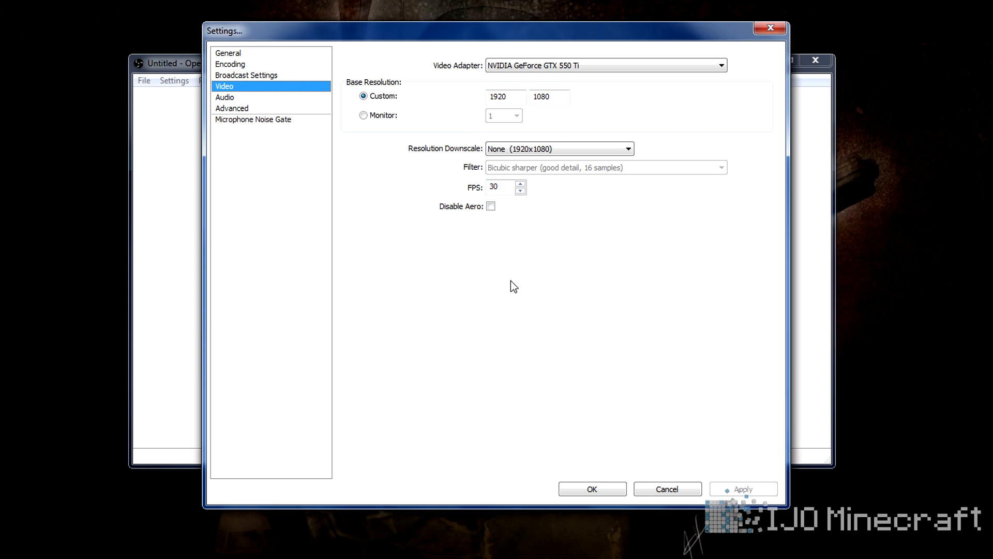
- Set Resolution Downscale to 1.50 (1280x720), keeping the Bicubic sharper filter
left_click(558, 149)
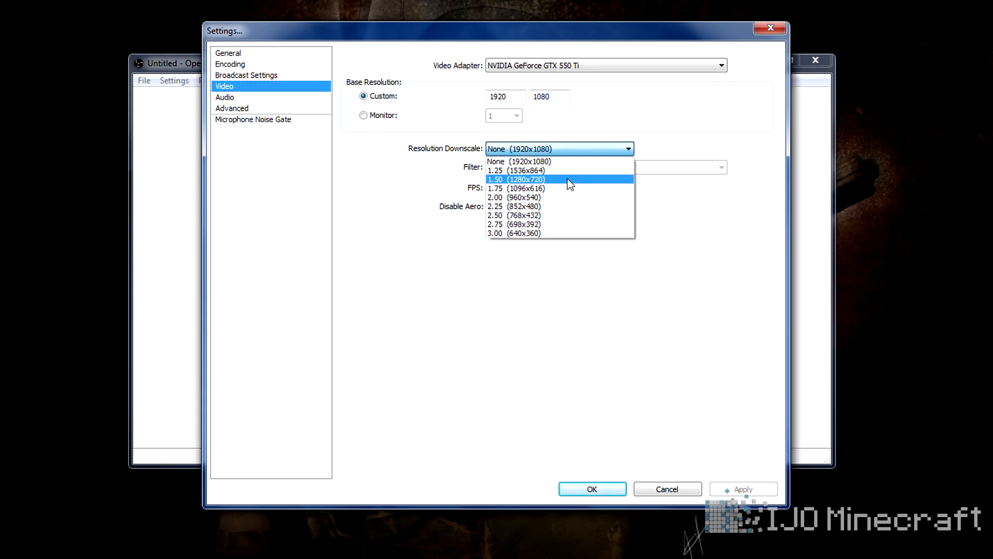
left_click(516, 180)
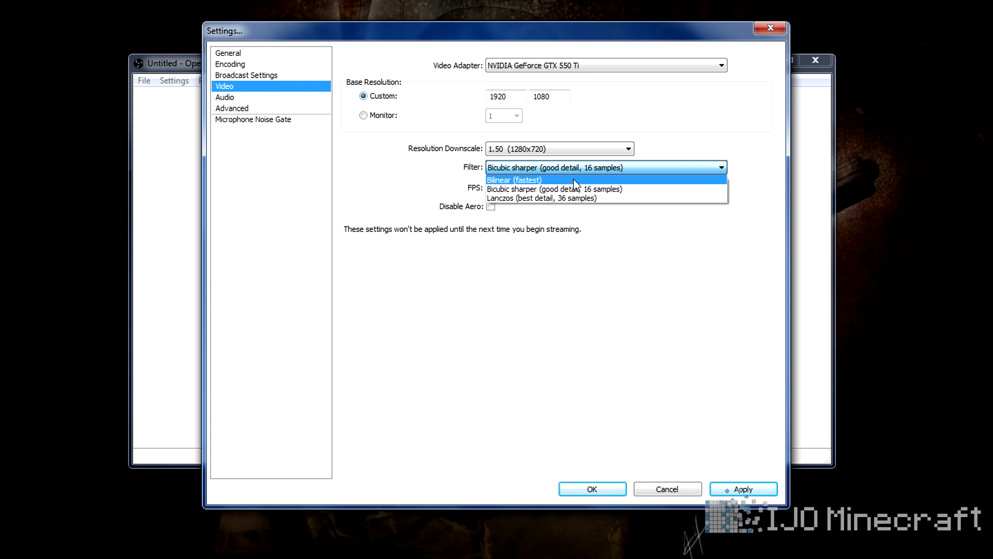
left_click(605, 167)
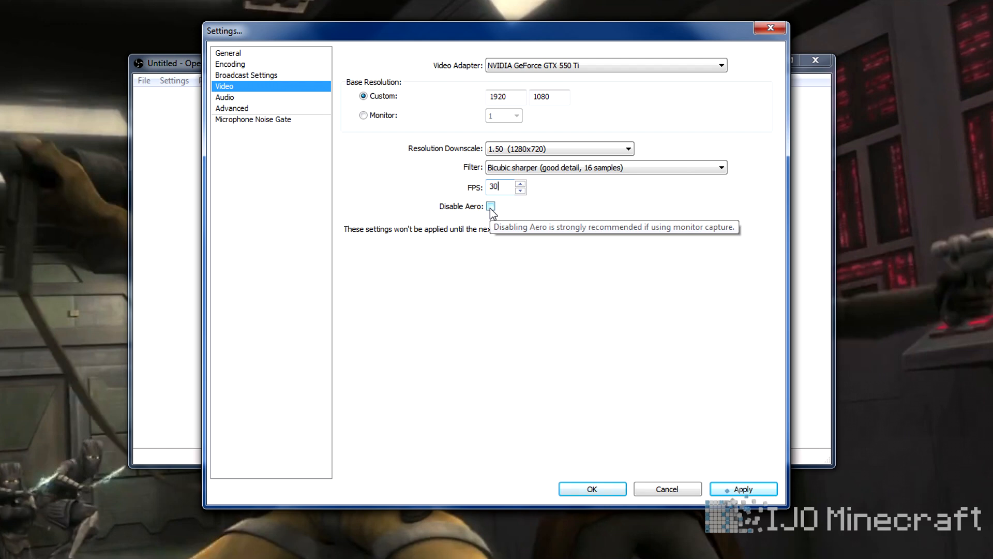
mouse_move(665, 460)
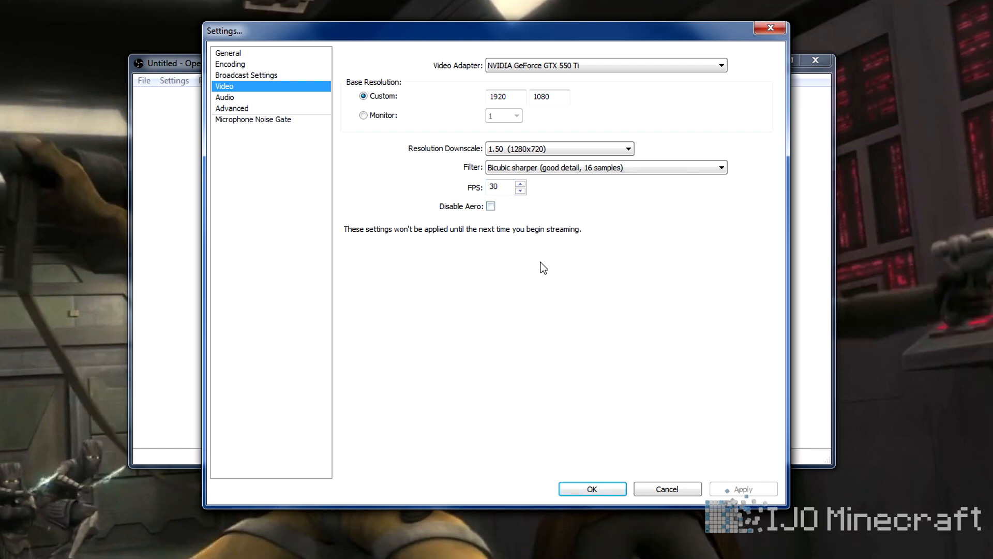
left_click(225, 97)
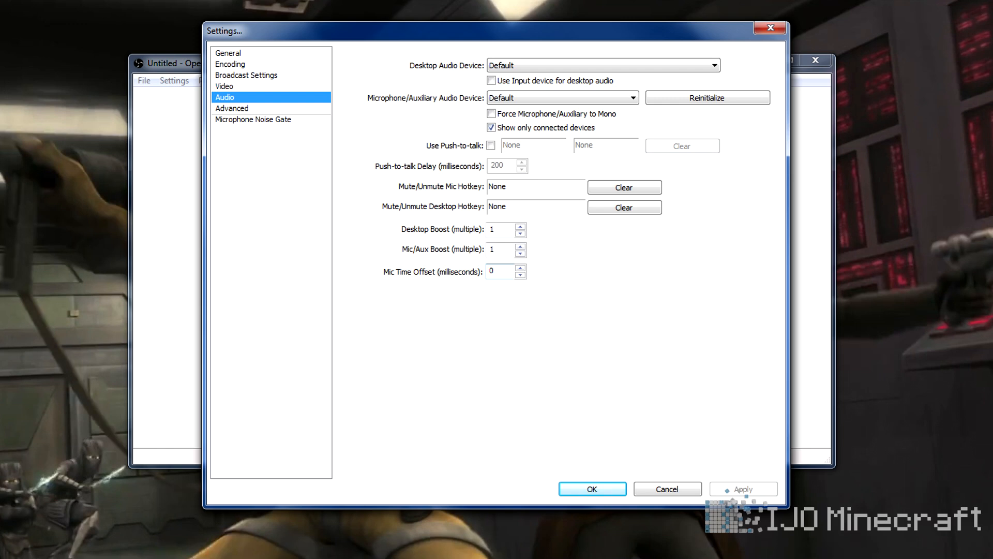
mouse_move(443, 282)
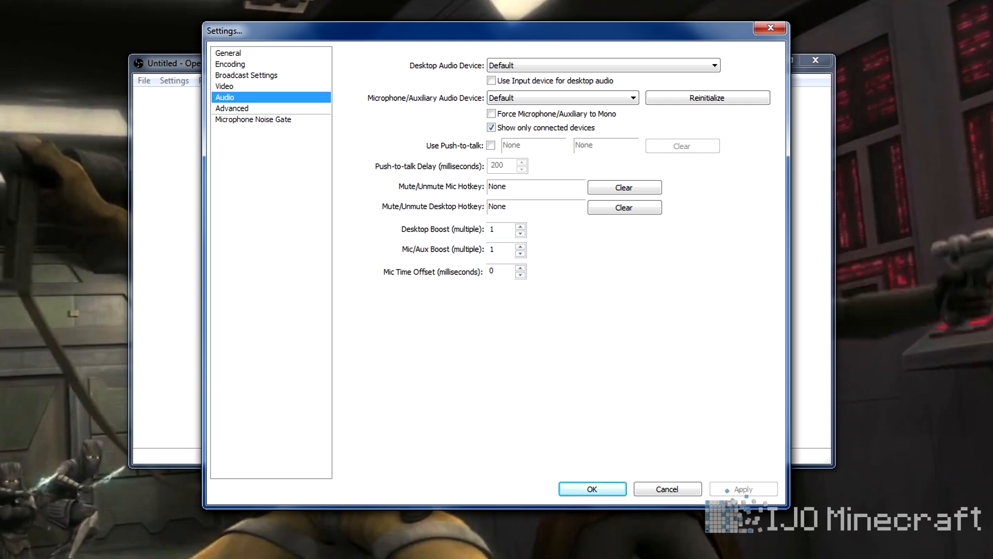
- Review the Audio page without changes, then switch to Advanced settings
left_click(500, 271)
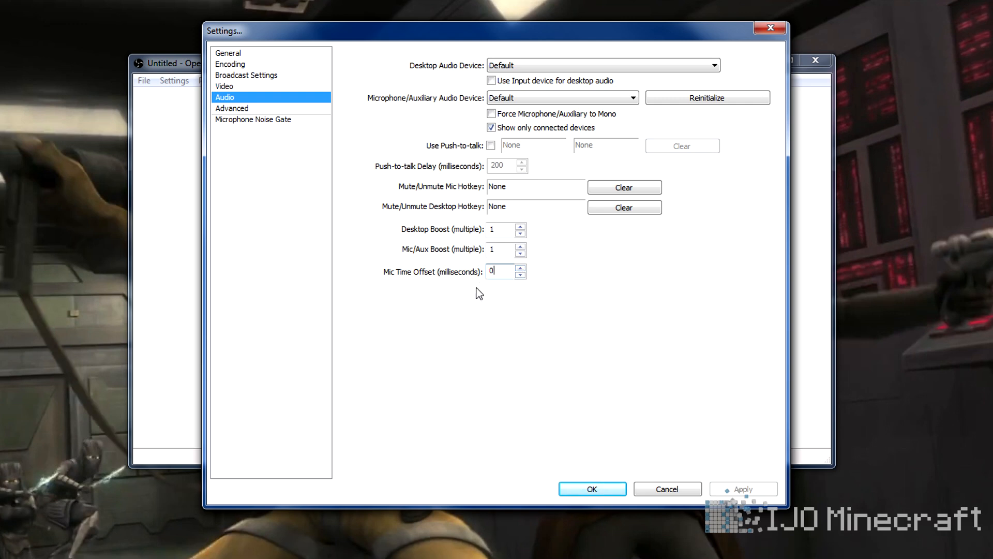
mouse_move(377, 239)
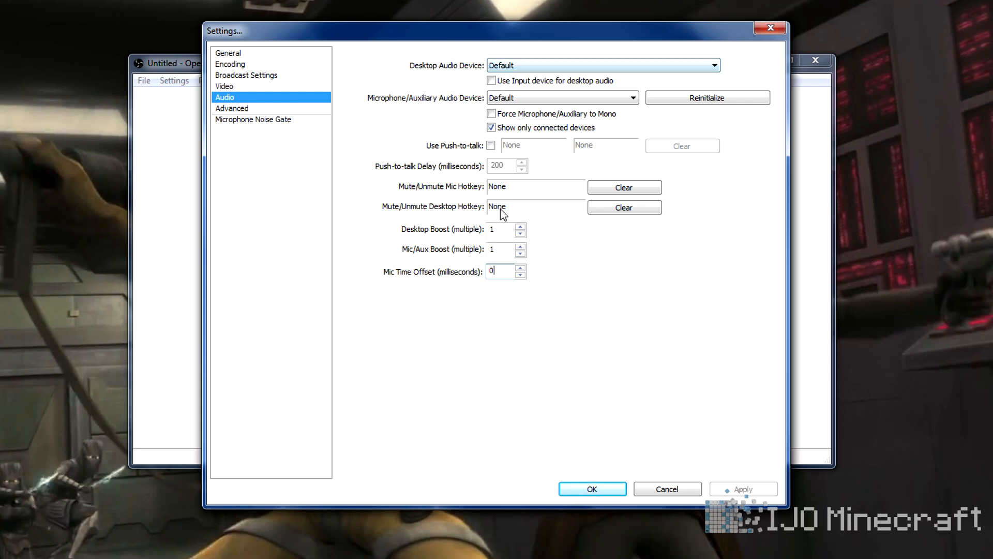
left_click(232, 107)
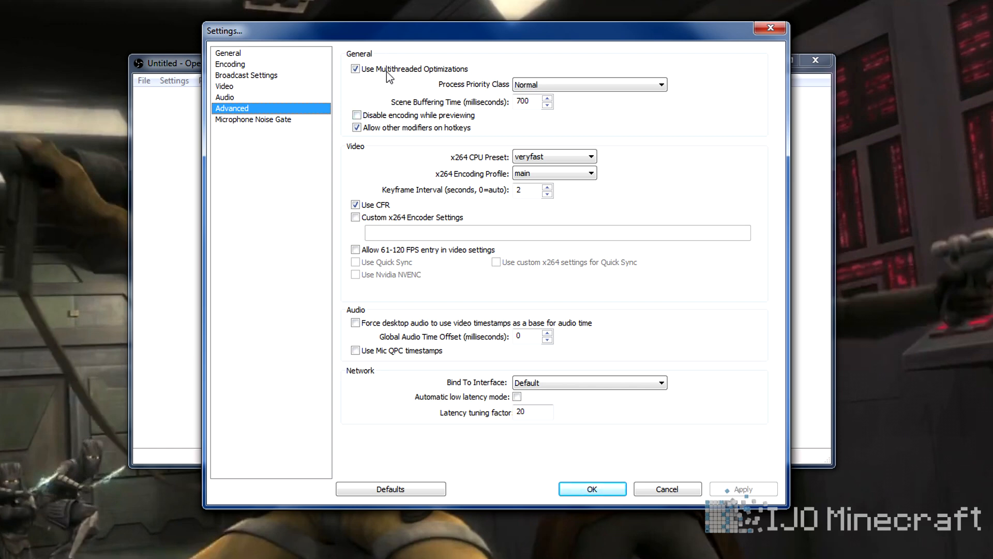
mouse_move(396, 87)
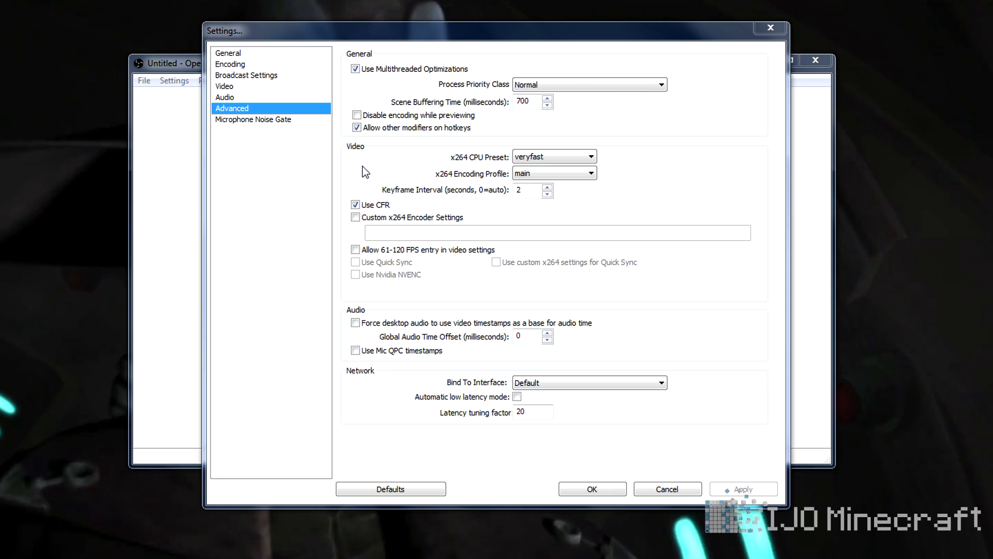
mouse_move(513, 94)
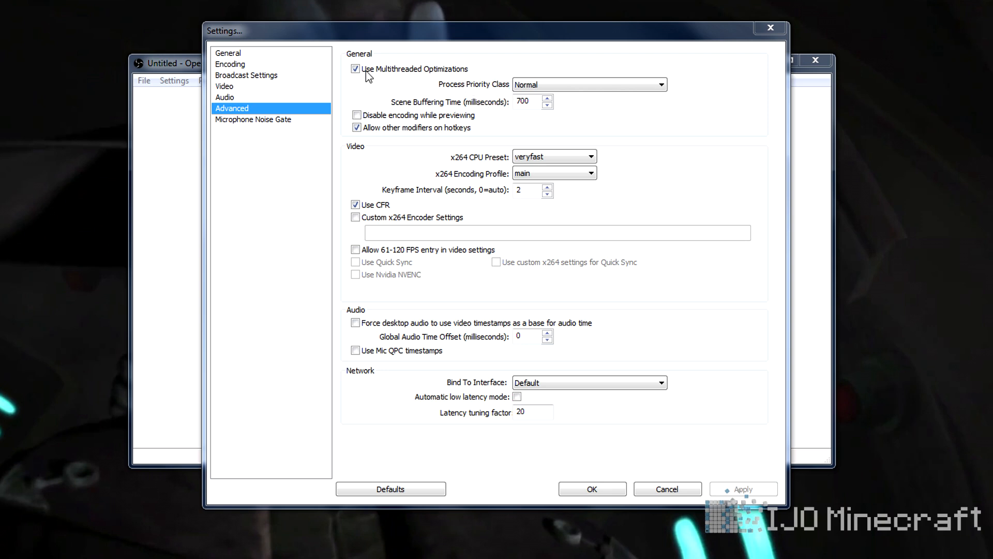
mouse_move(398, 87)
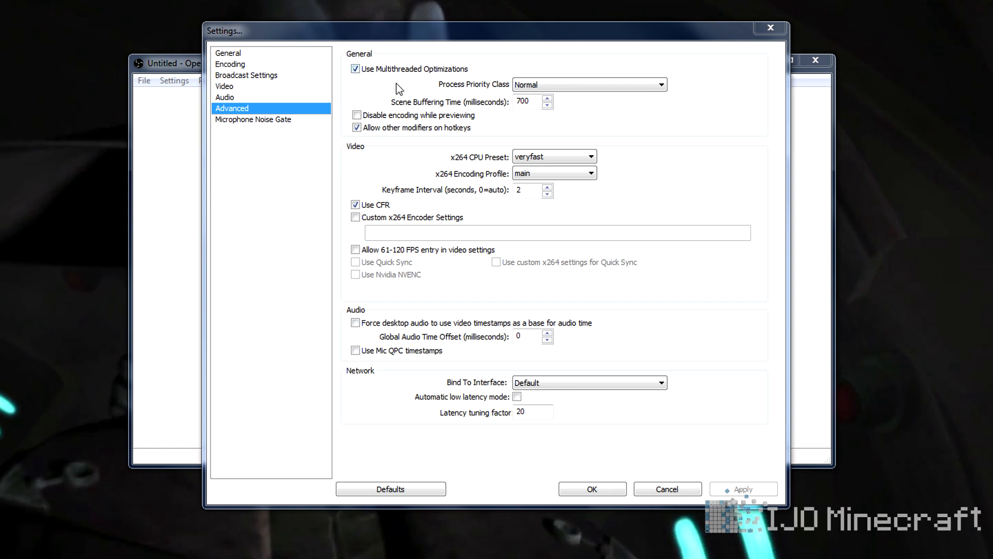
mouse_move(435, 93)
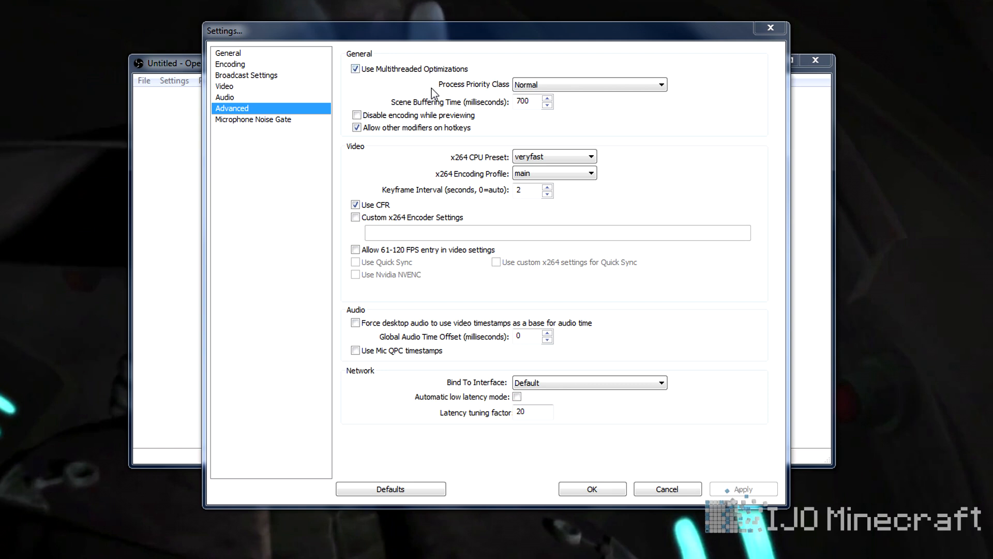
- Show the x264 CPU Preset list on the Advanced settings page, with veryfast still selected
left_click(588, 84)
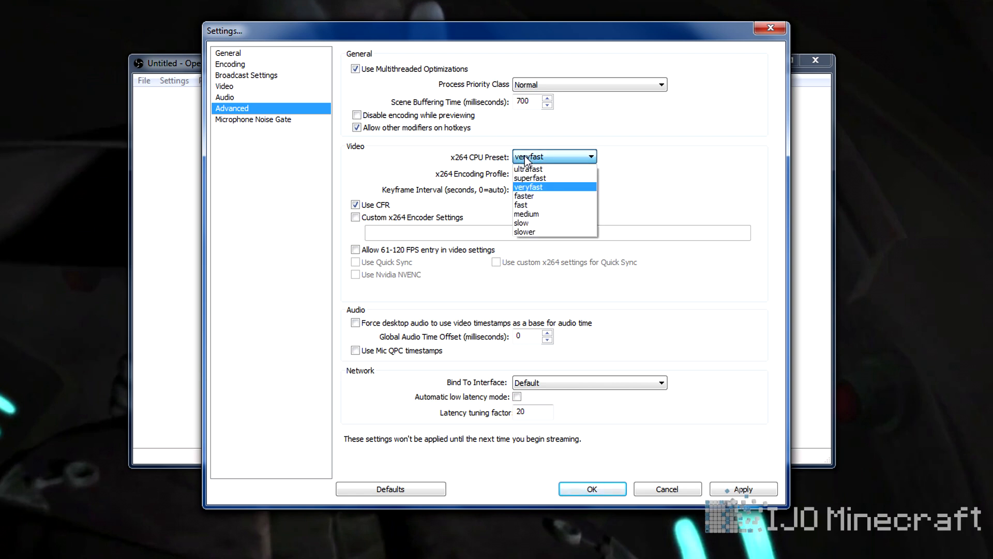
- Switch the x264 CPU preset to ultrafast past the warning, then restore veryfast
left_click(528, 186)
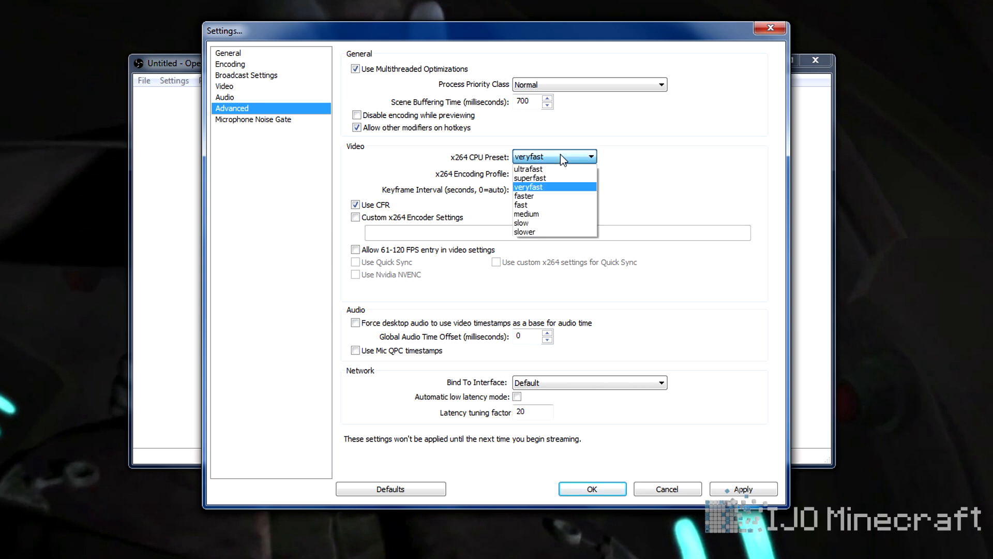
left_click(529, 187)
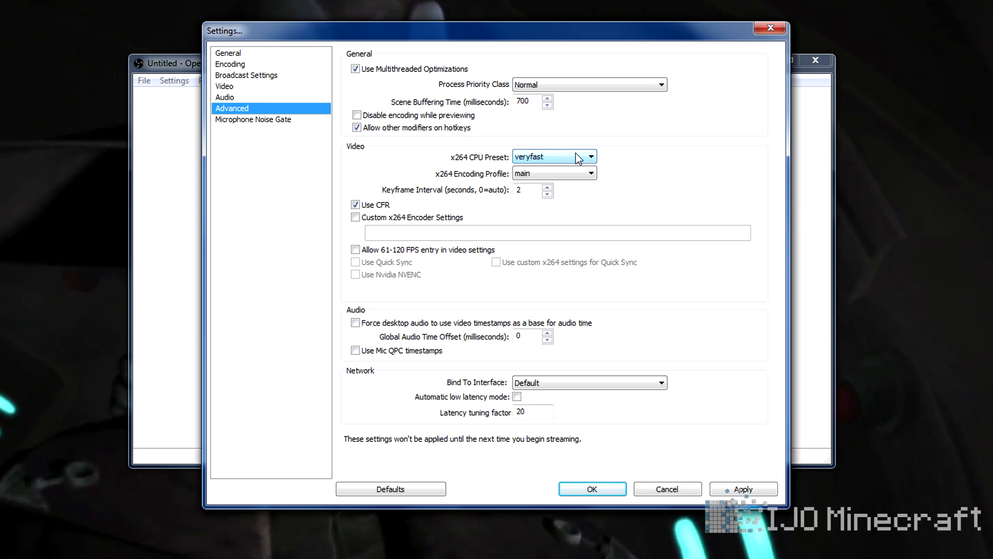
left_click(589, 157)
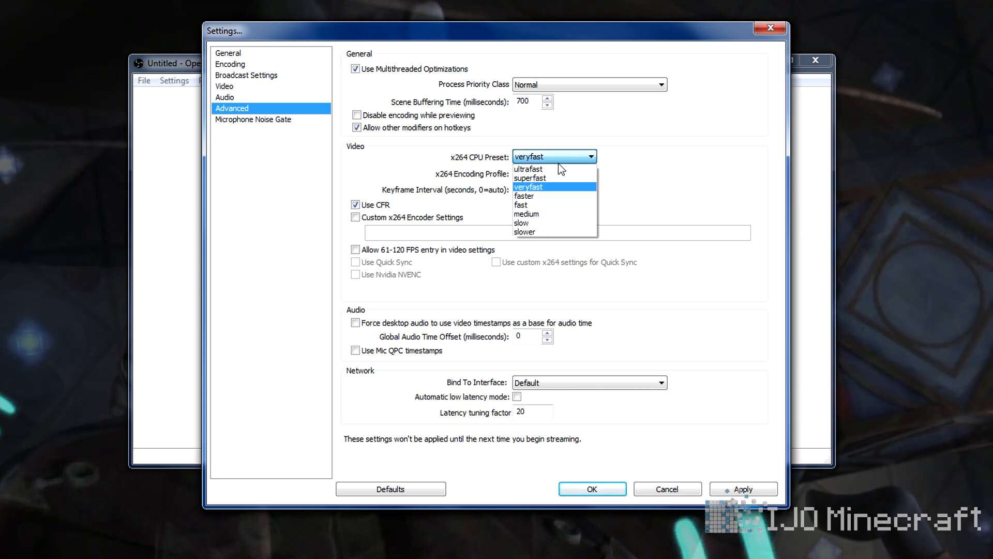
left_click(528, 168)
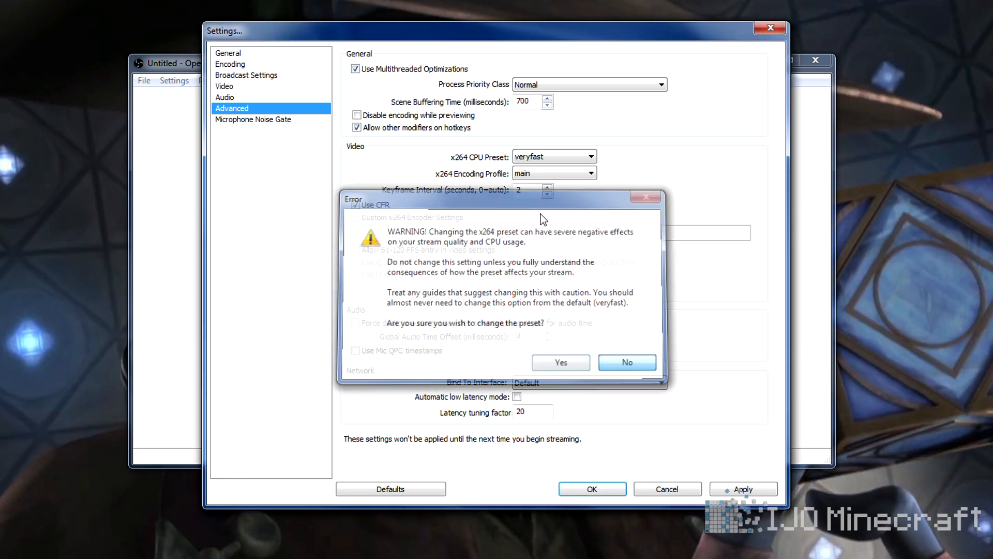
left_click(626, 362)
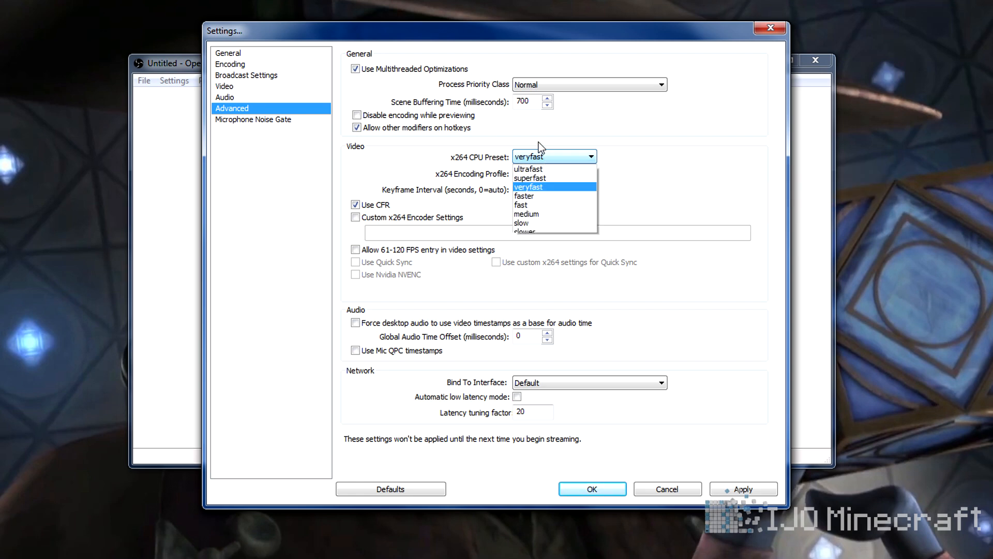
left_click(527, 170)
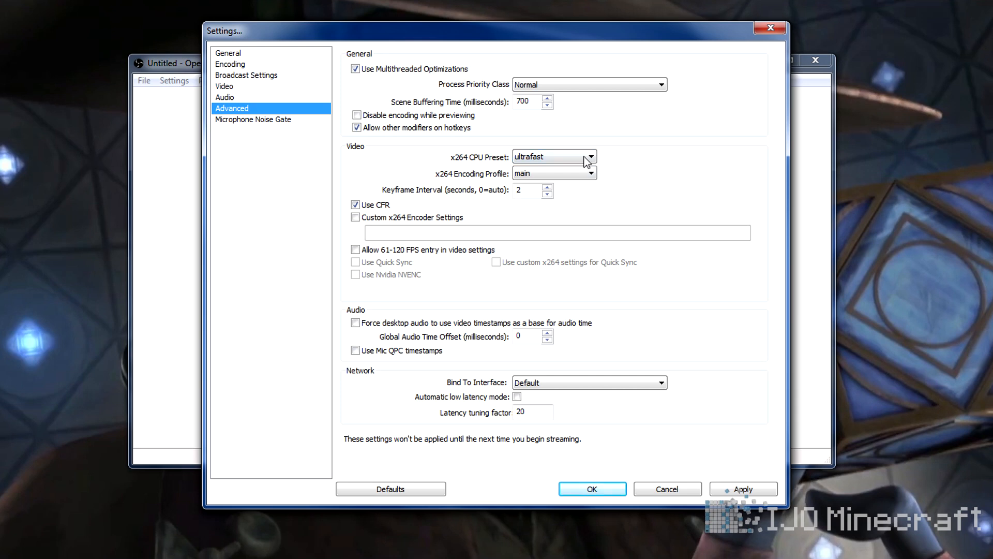
mouse_move(577, 158)
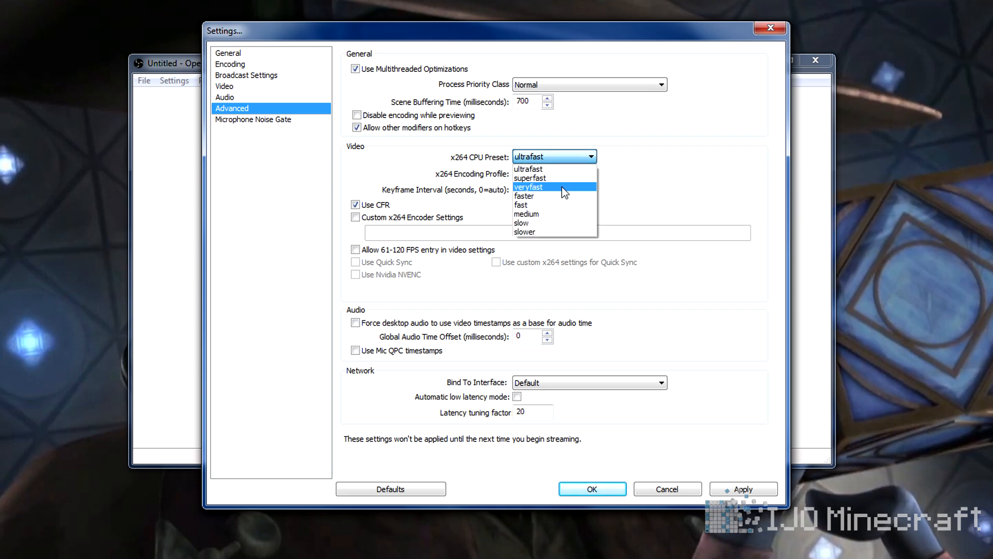
left_click(530, 187)
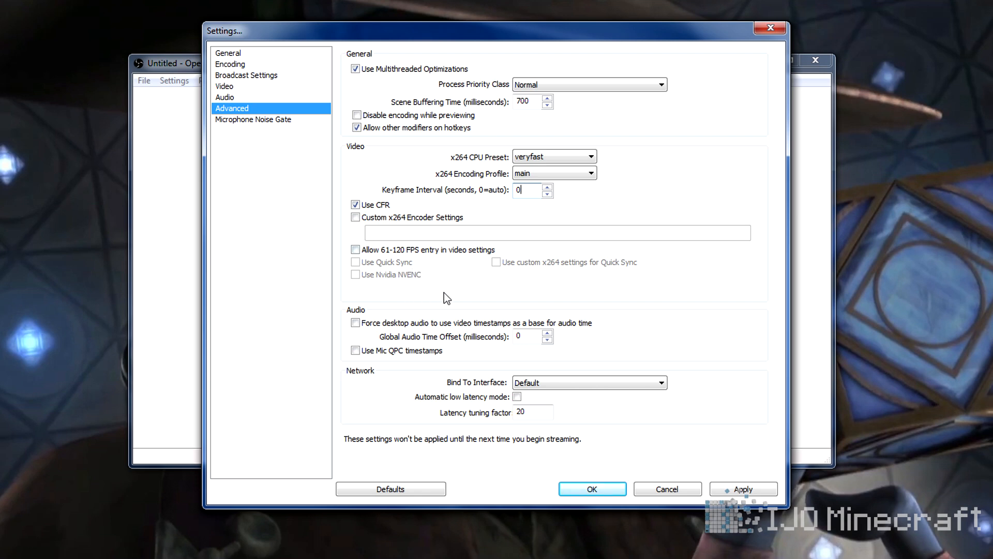
mouse_move(417, 260)
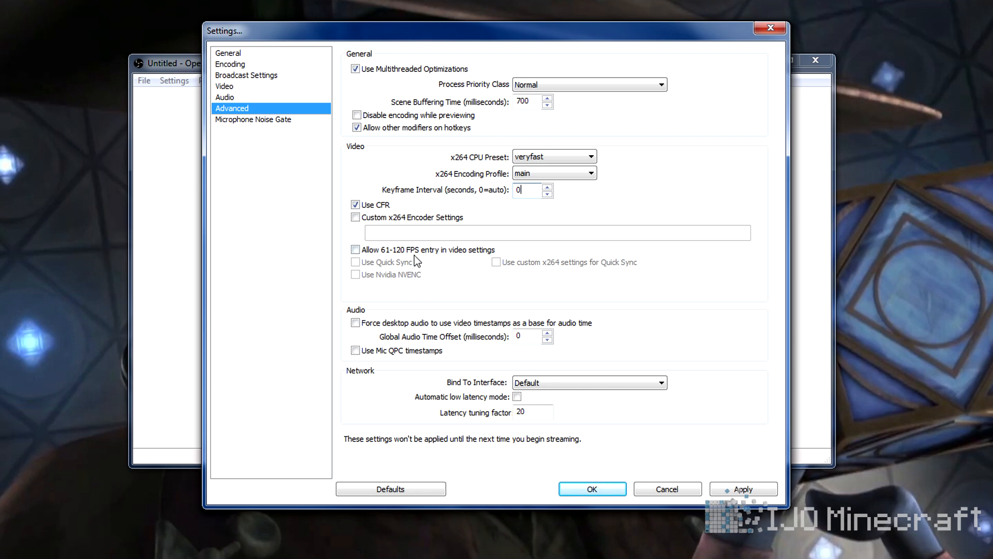
mouse_move(523, 431)
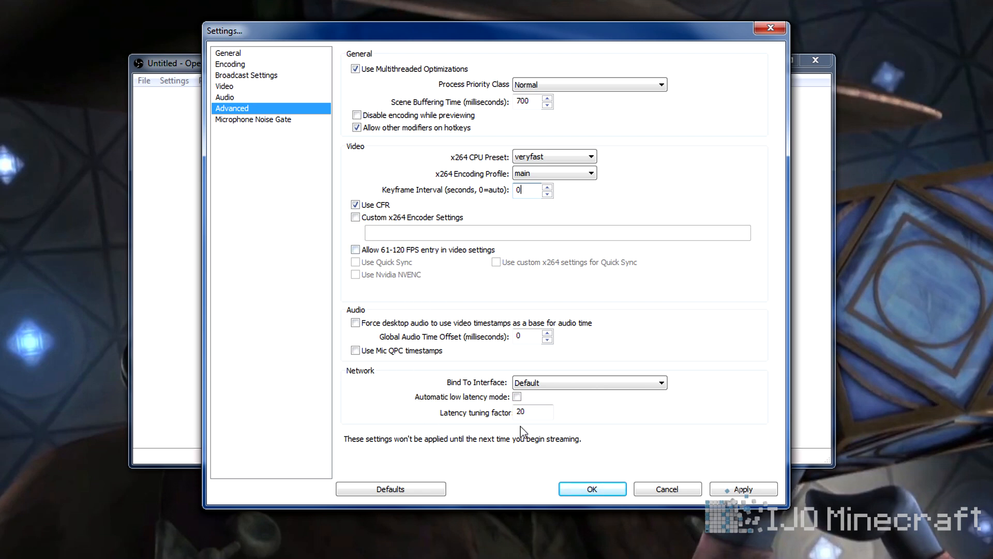
mouse_move(394, 339)
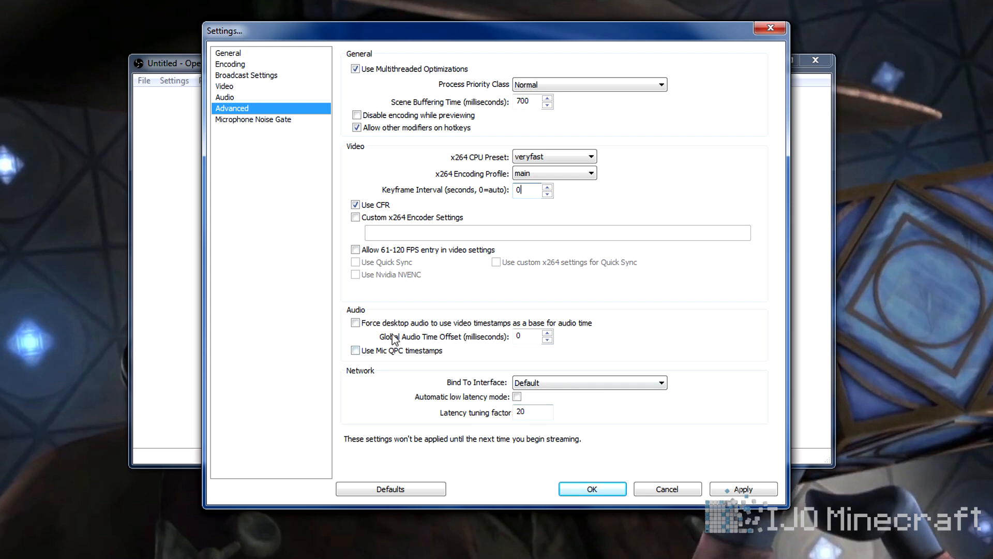
mouse_move(416, 322)
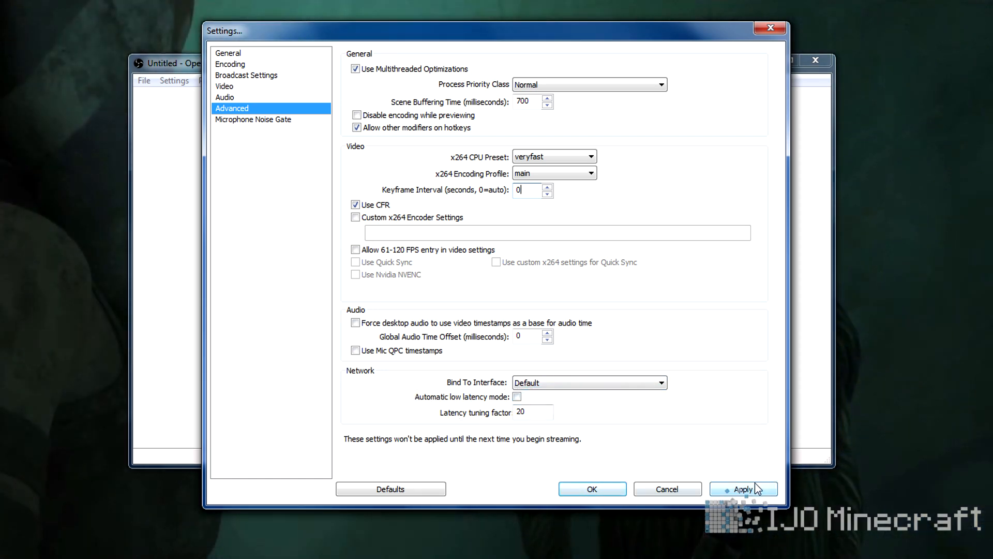
- Apply the advanced settings with keyframe interval 0 (auto)
left_click(253, 119)
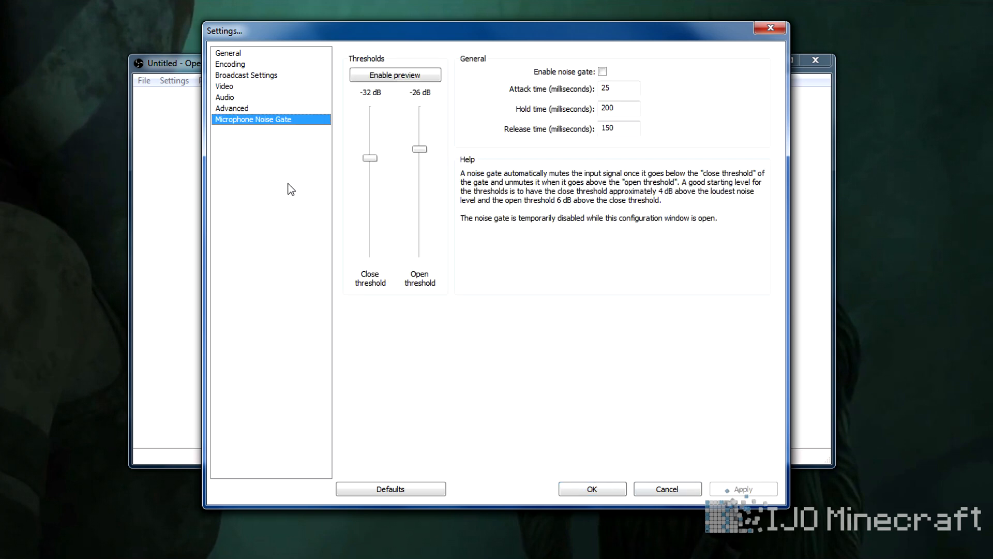
mouse_move(418, 157)
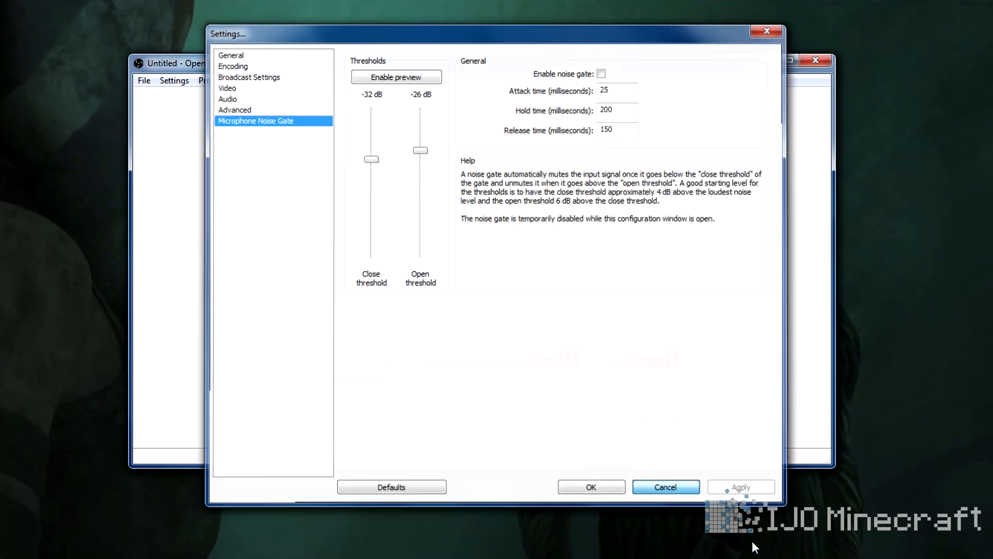
- Cancel out of the OBS Settings window to return to Minecraft
left_click(664, 486)
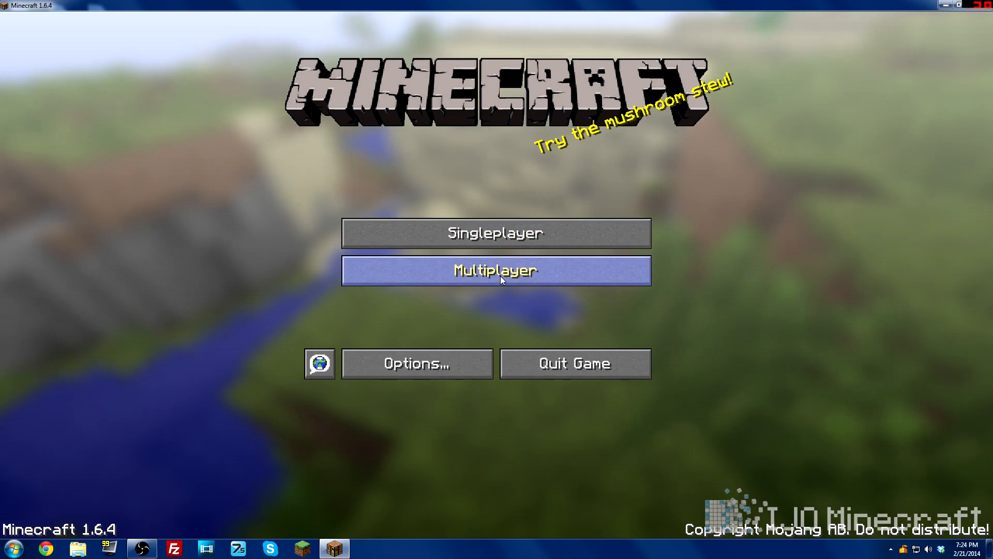
- Join the Minecraft multiplayer server, open the inventory, and bring OBS forward
left_click(496, 271)
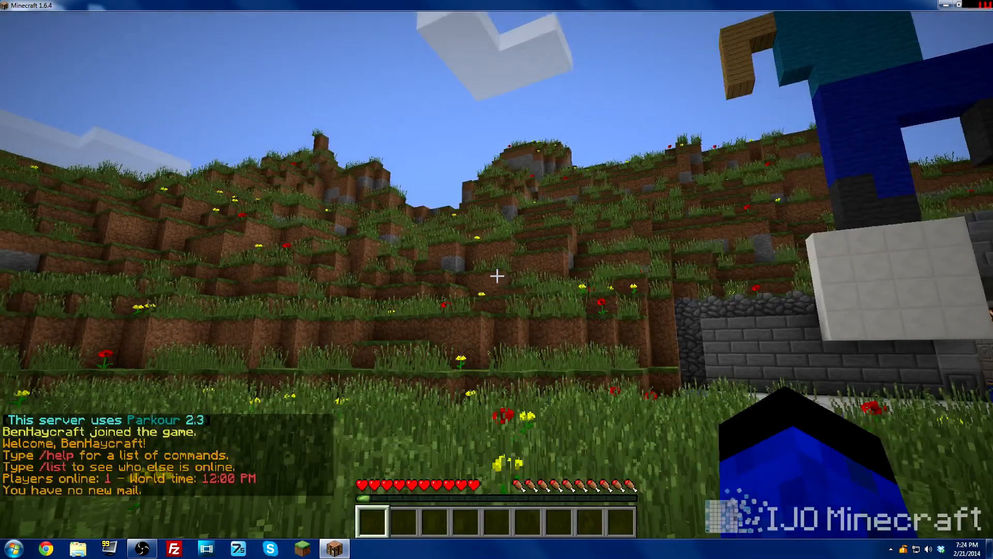
key("e")
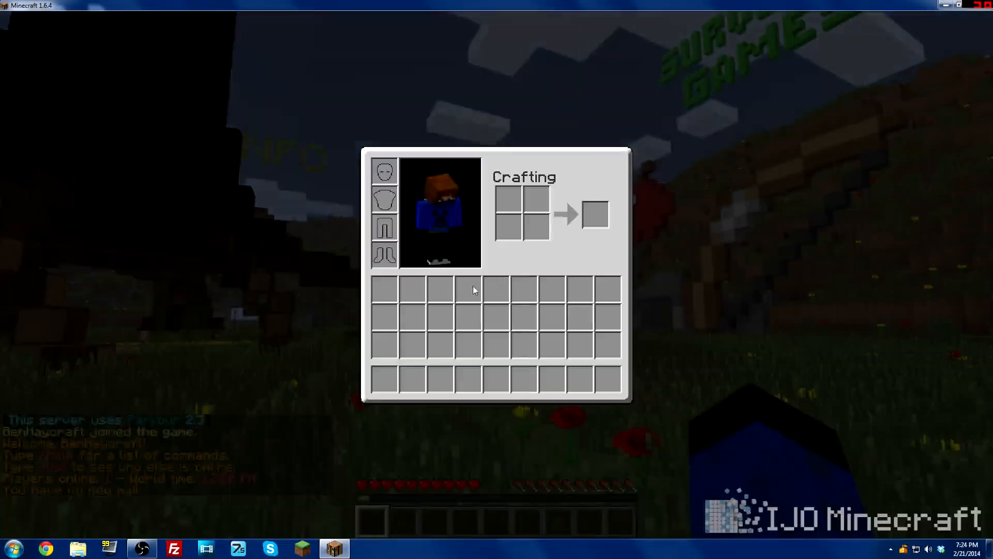
left_click(141, 548)
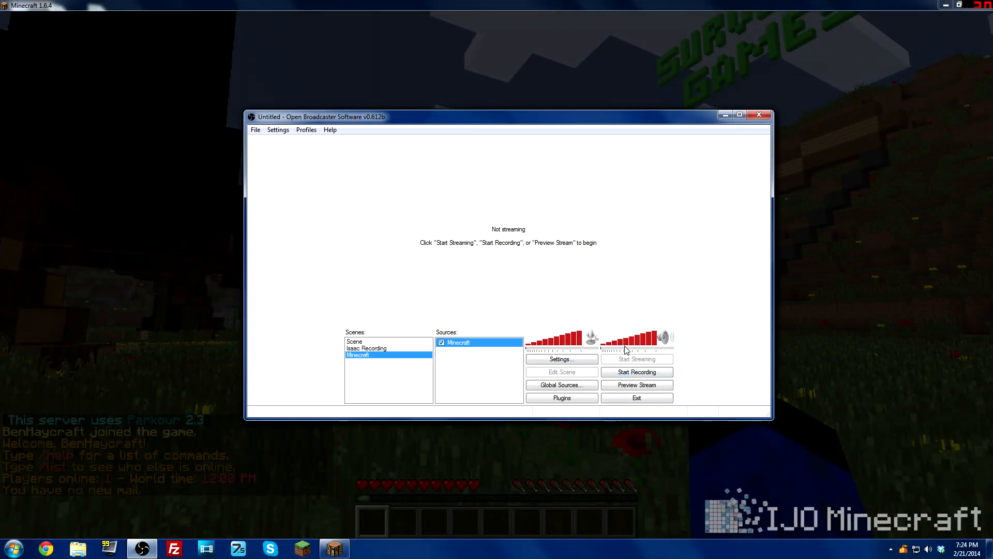
mouse_move(640, 353)
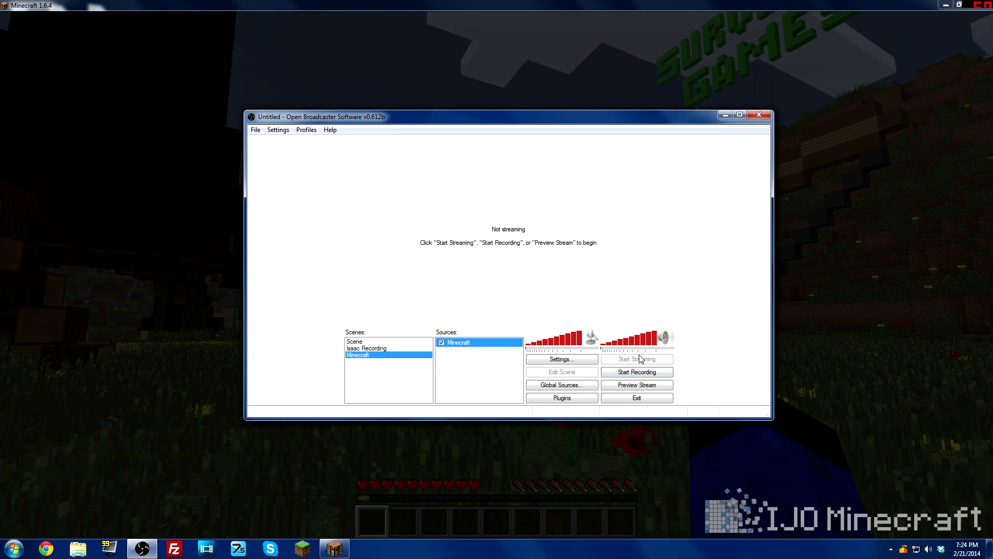
mouse_move(637, 372)
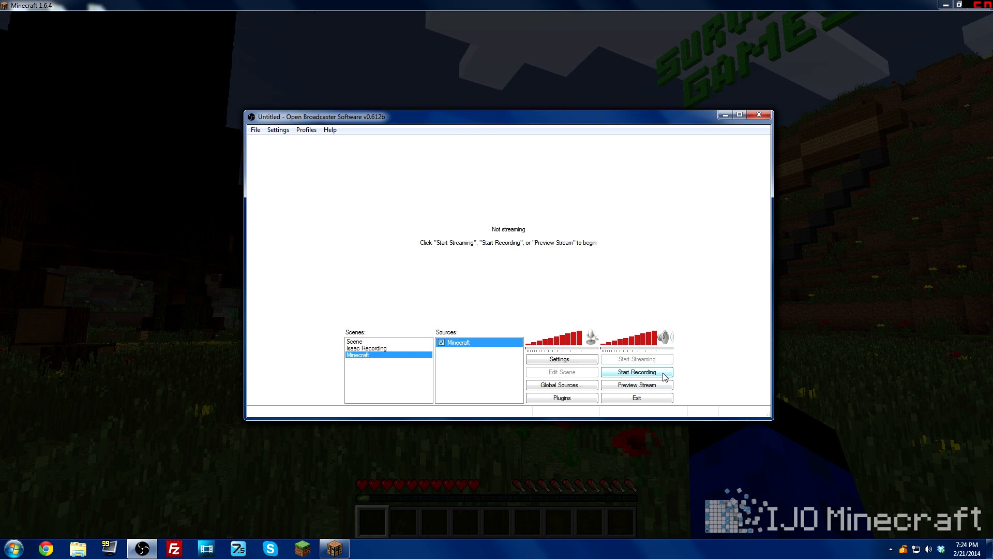
- Record about 18 seconds of Minecraft gameplay to file, then stop recording
left_click(637, 372)
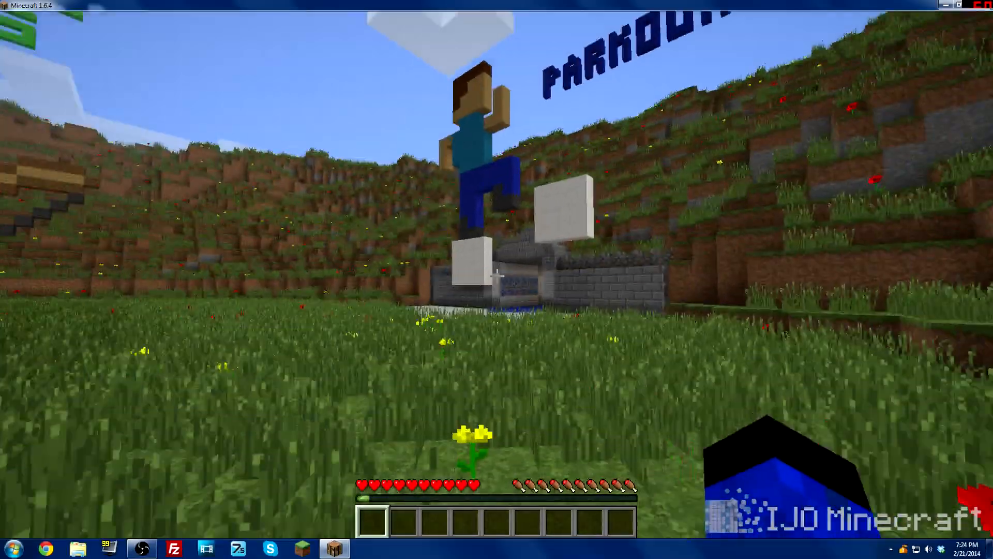
key("e")
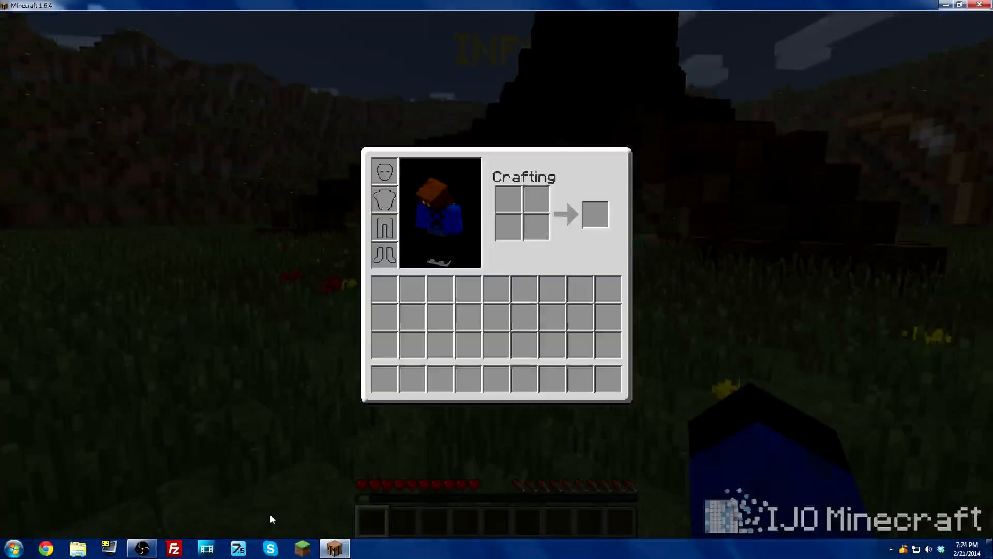
left_click(141, 548)
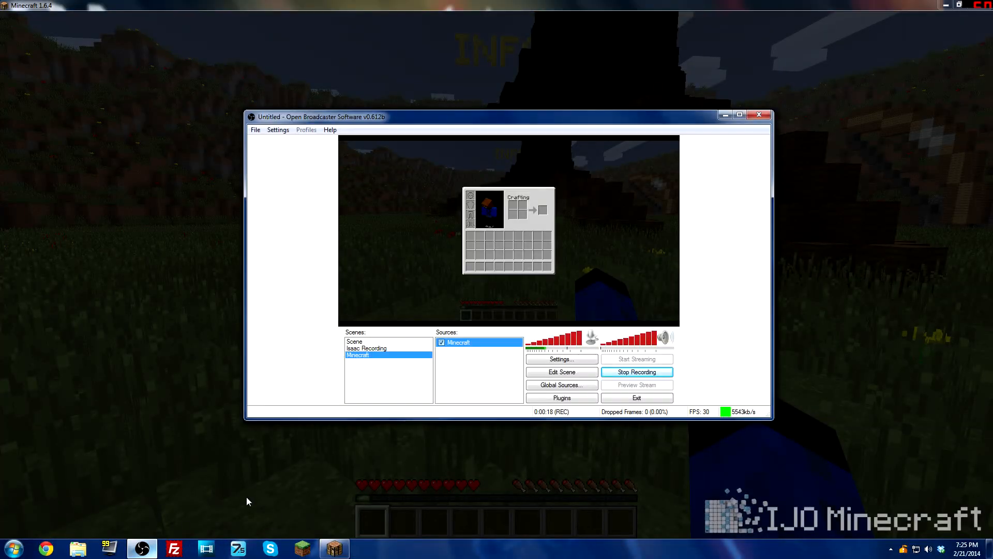
left_click(637, 372)
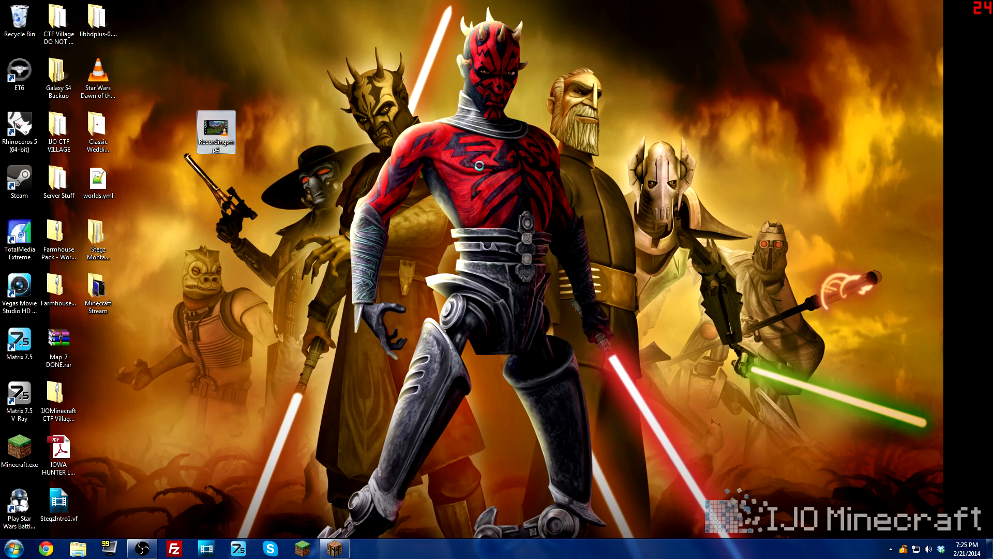
- Play Recording.mp4 from the desktop in VLC, then close VLC
double_click(216, 130)
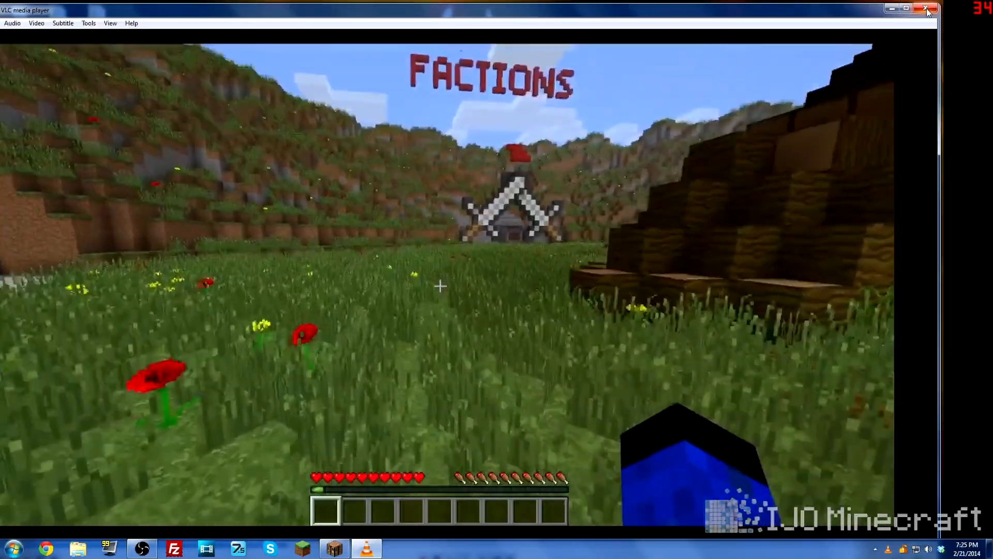
left_click(925, 9)
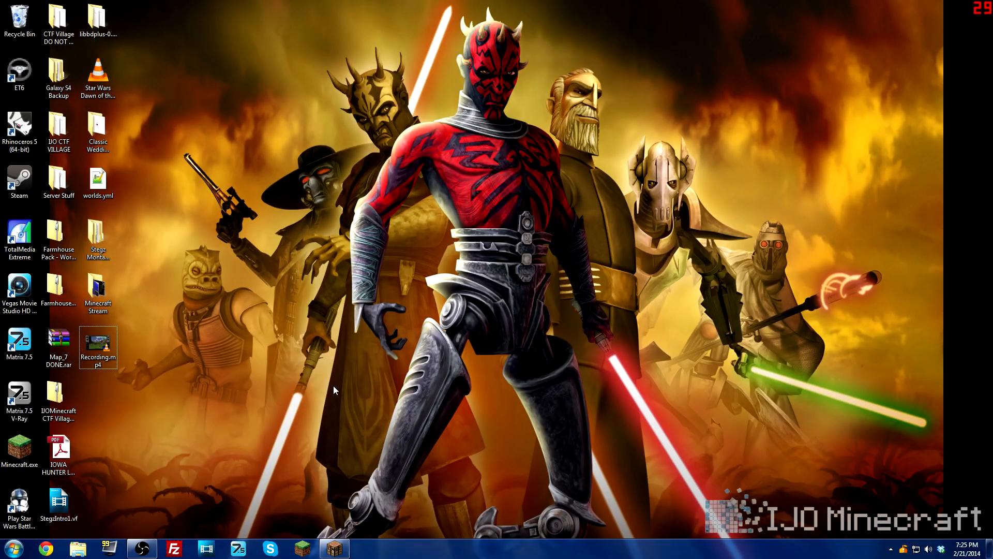
mouse_move(323, 453)
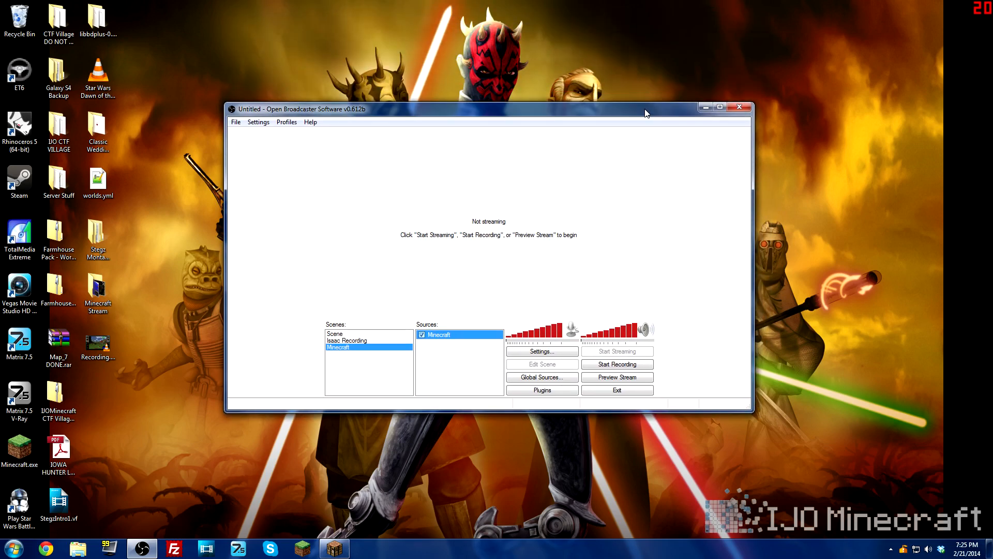
mouse_move(623, 141)
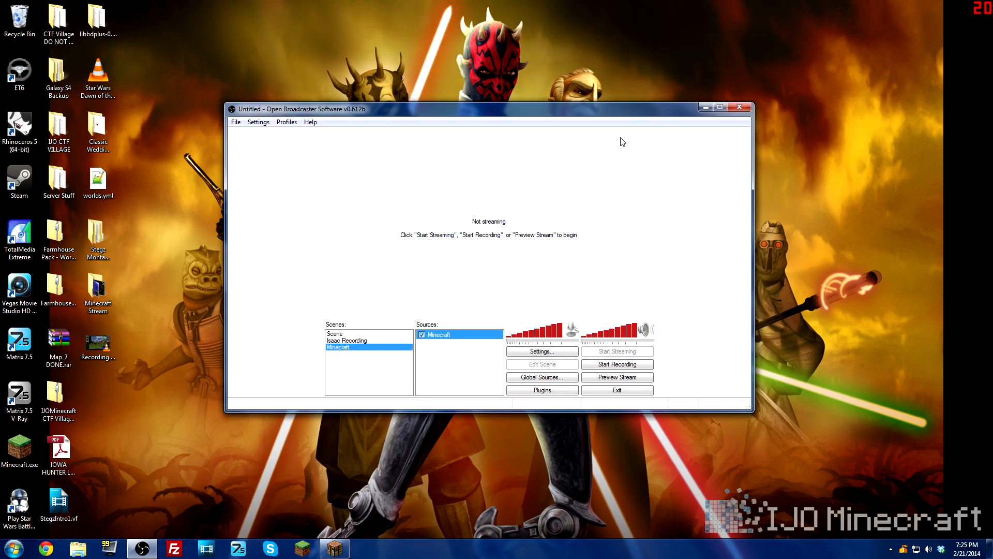